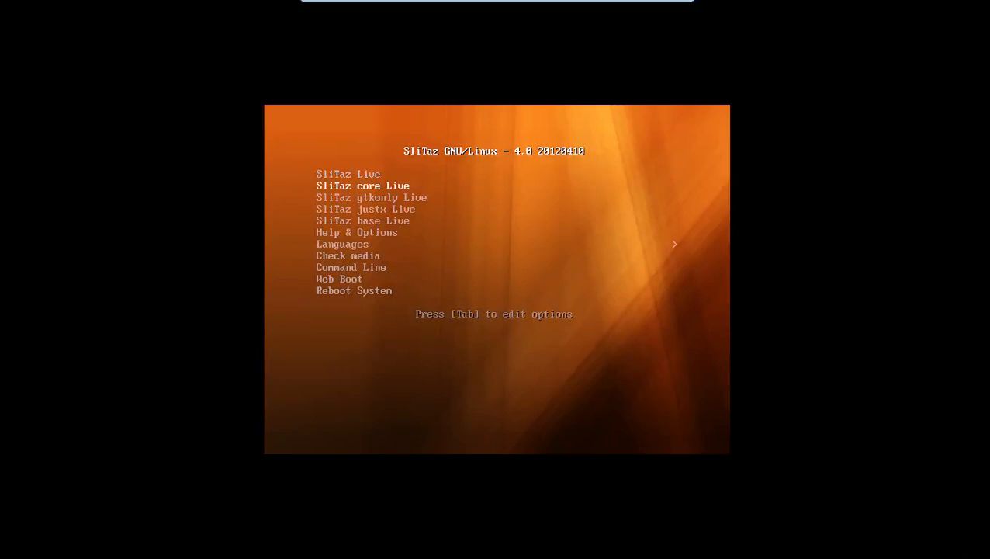
Boot the standard 'SliTaz Live' entry from the boot menu.
{"action": "key", "text": "Up"}
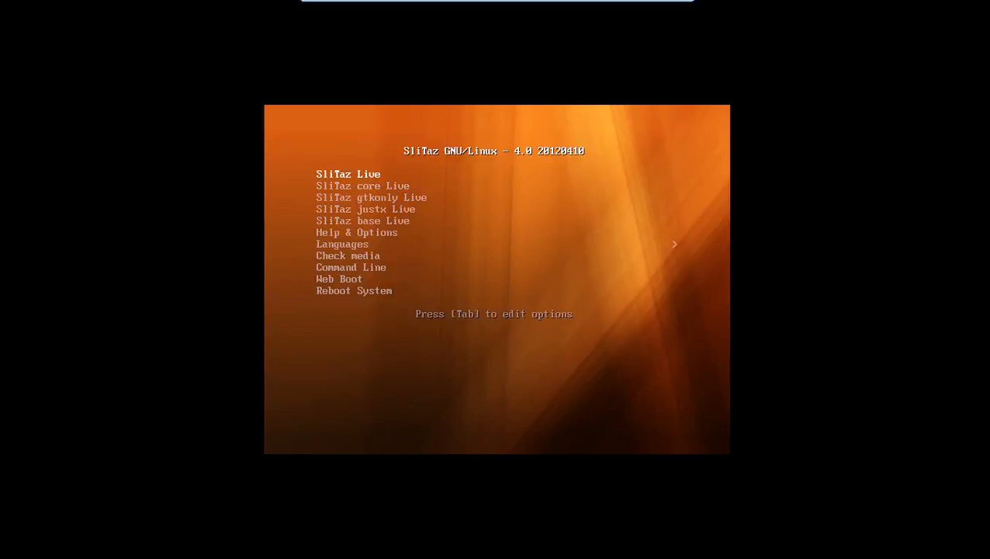
{"action": "key", "text": "Return"}
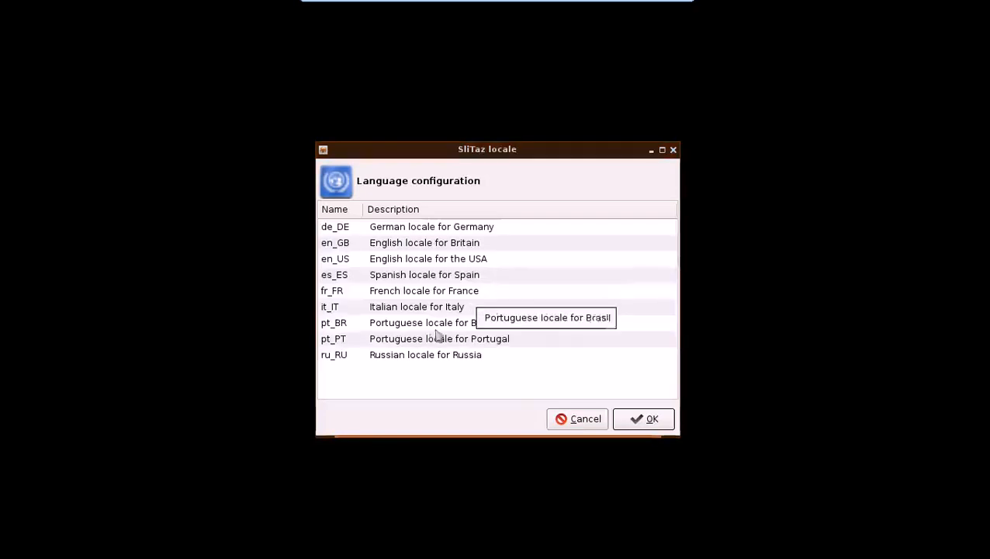
{"action": "mouse_move", "coordinate": [380, 289]}
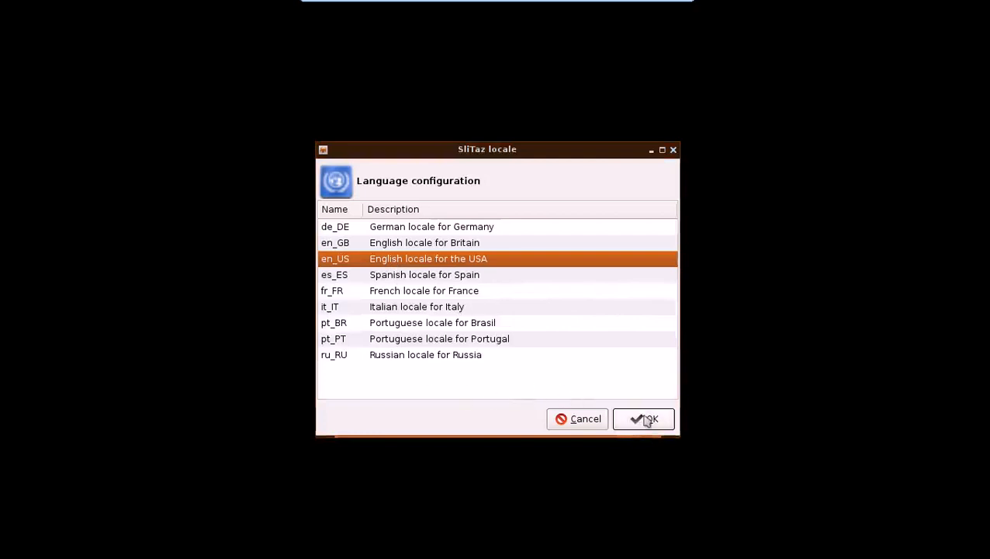
Confirm en_US as the system language and us as the keyboard layout.
{"action": "left_click", "coordinate": [644, 419]}
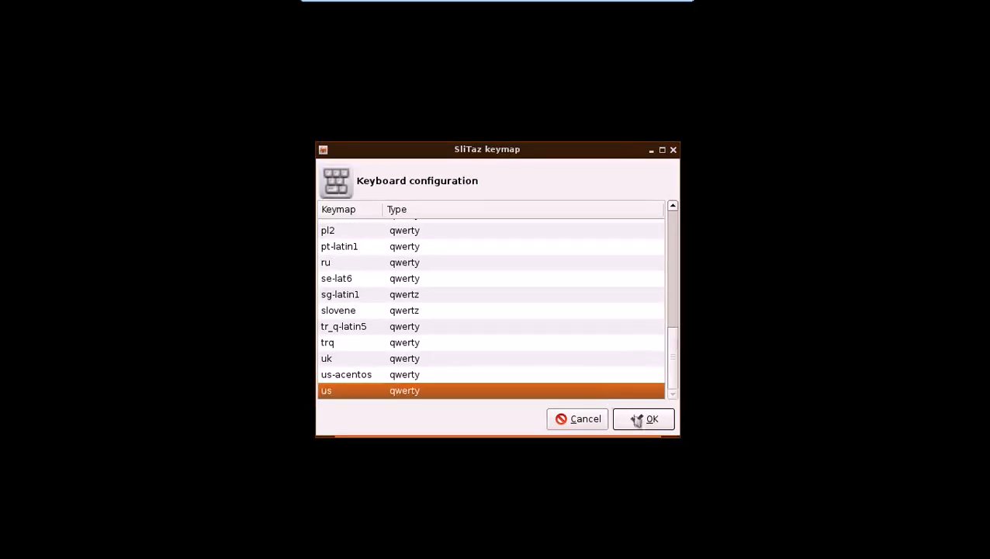
{"action": "left_click", "coordinate": [644, 419]}
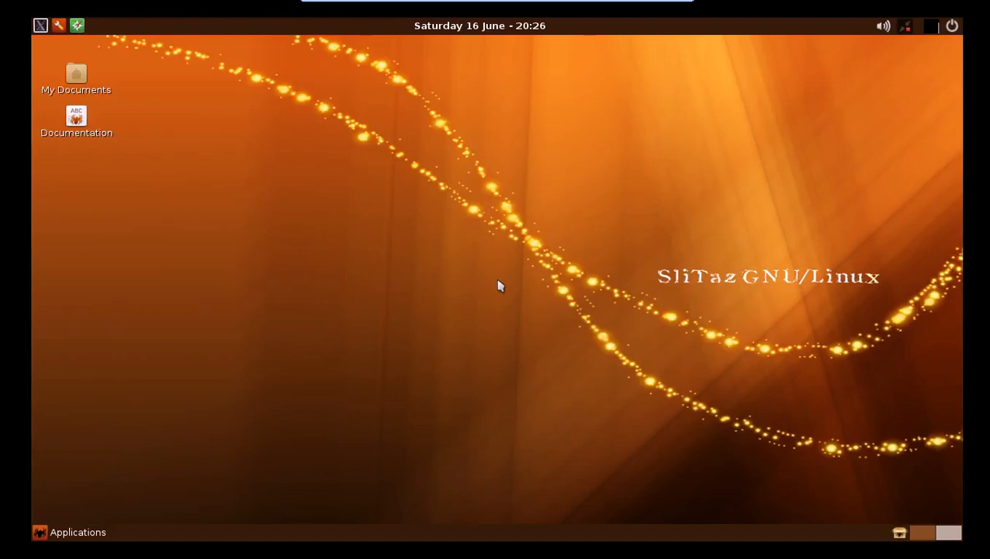
{"action": "mouse_move", "coordinate": [457, 279]}
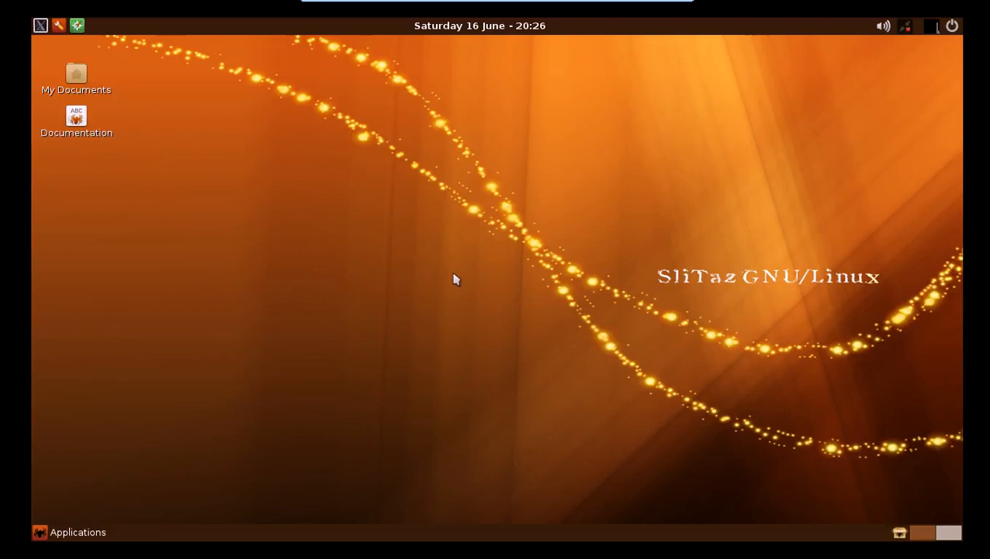
{"action": "mouse_move", "coordinate": [448, 276]}
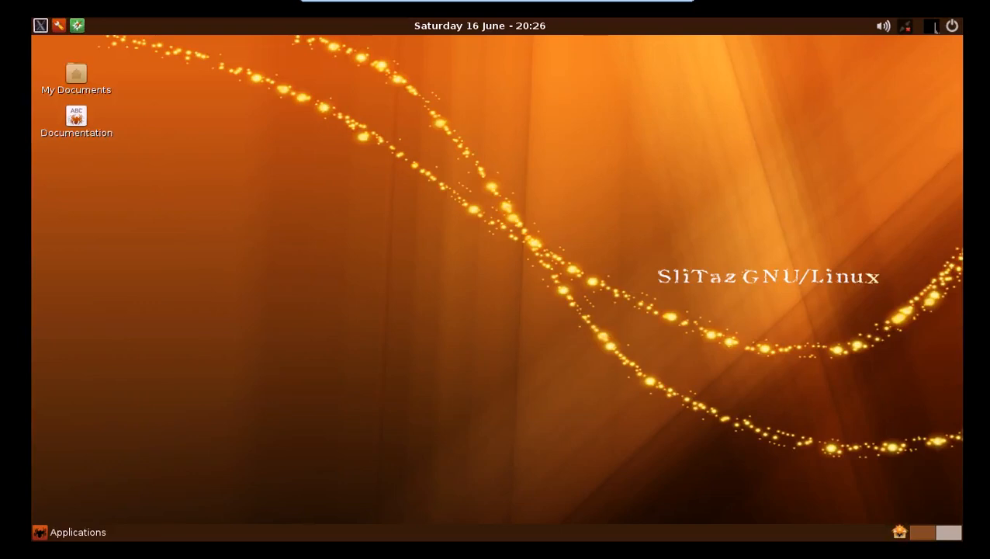
{"action": "mouse_move", "coordinate": [452, 223]}
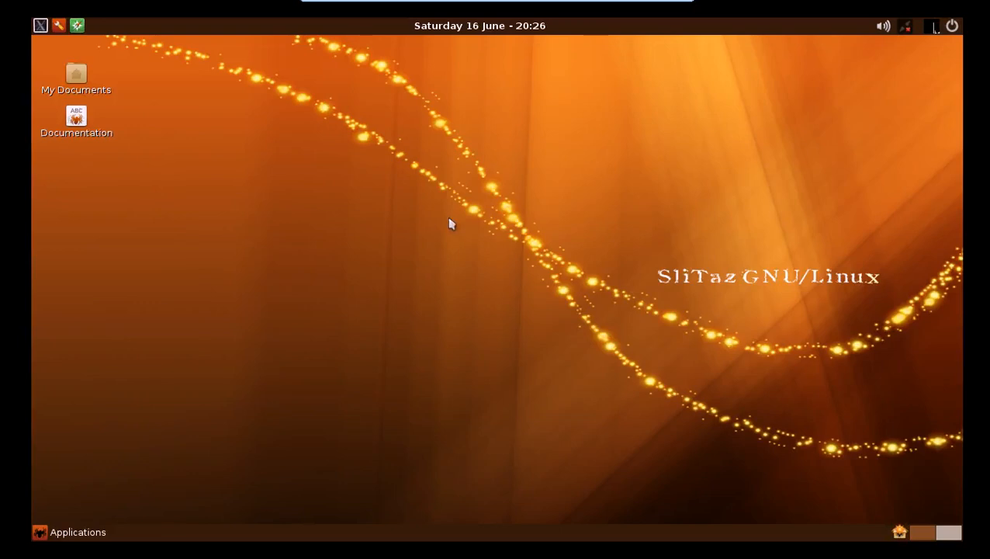
{"action": "mouse_move", "coordinate": [382, 245]}
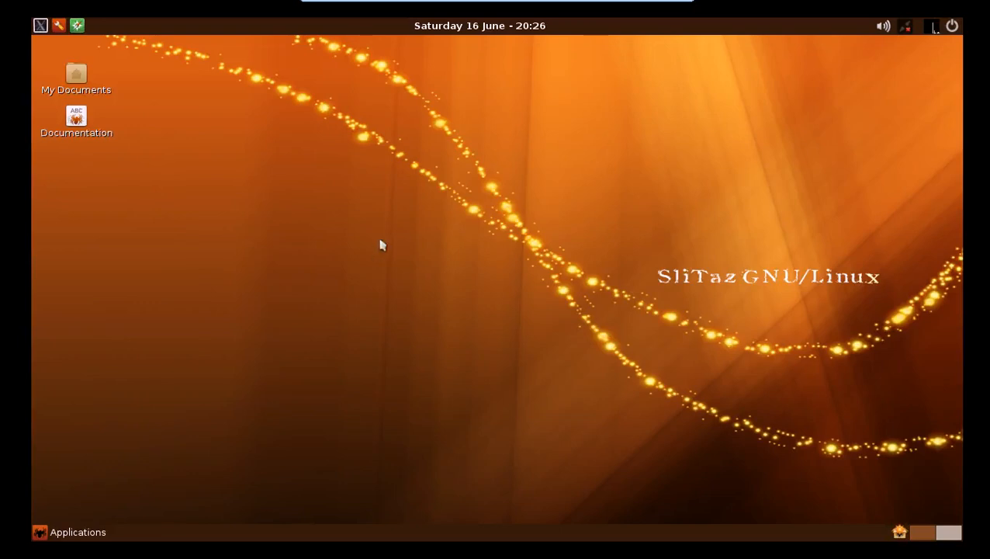
{"action": "mouse_move", "coordinate": [336, 253]}
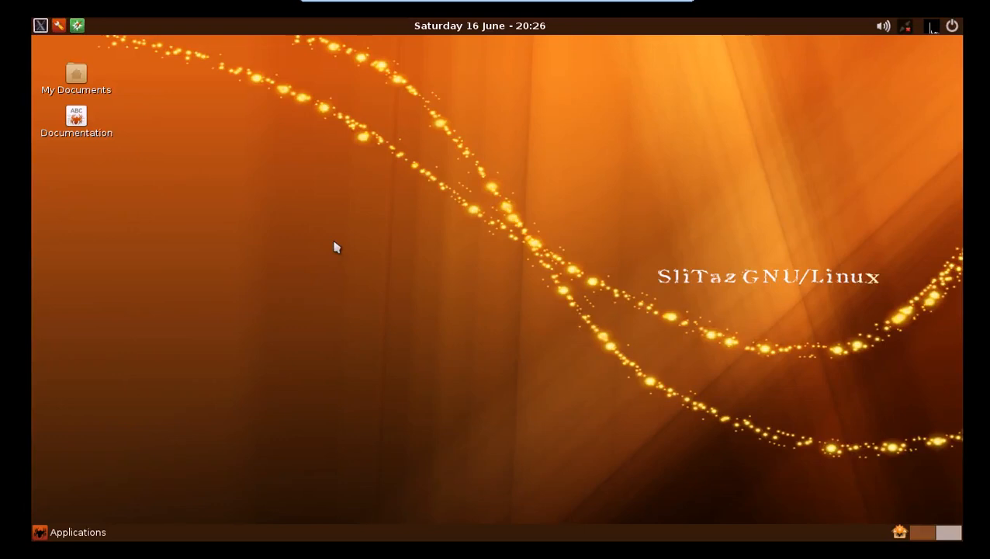
{"action": "mouse_move", "coordinate": [216, 326]}
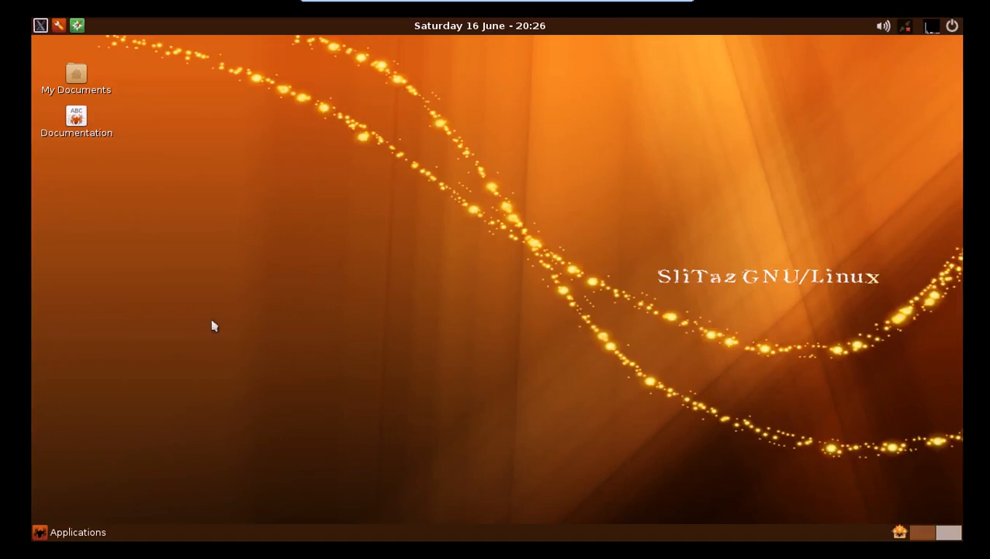
{"action": "mouse_move", "coordinate": [478, 294]}
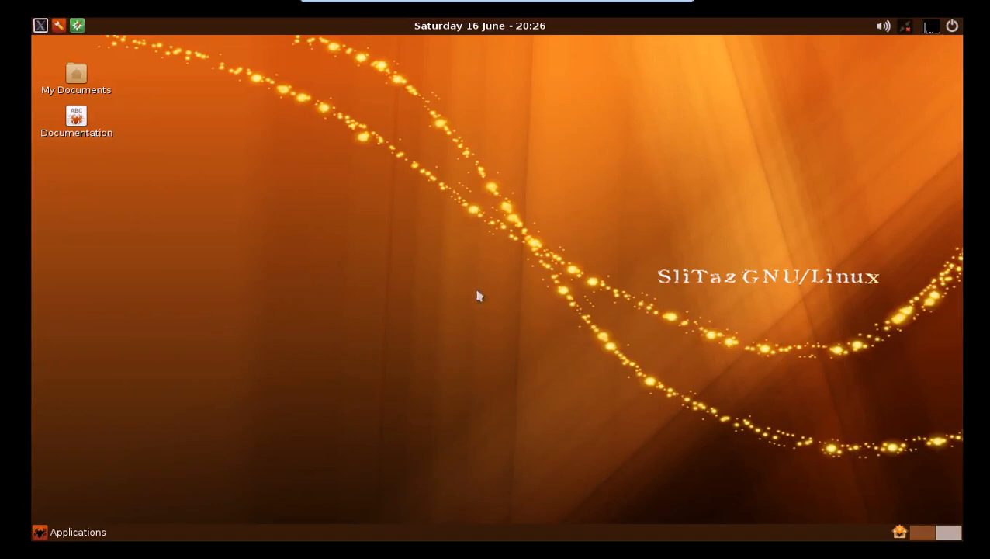
{"action": "mouse_move", "coordinate": [465, 298]}
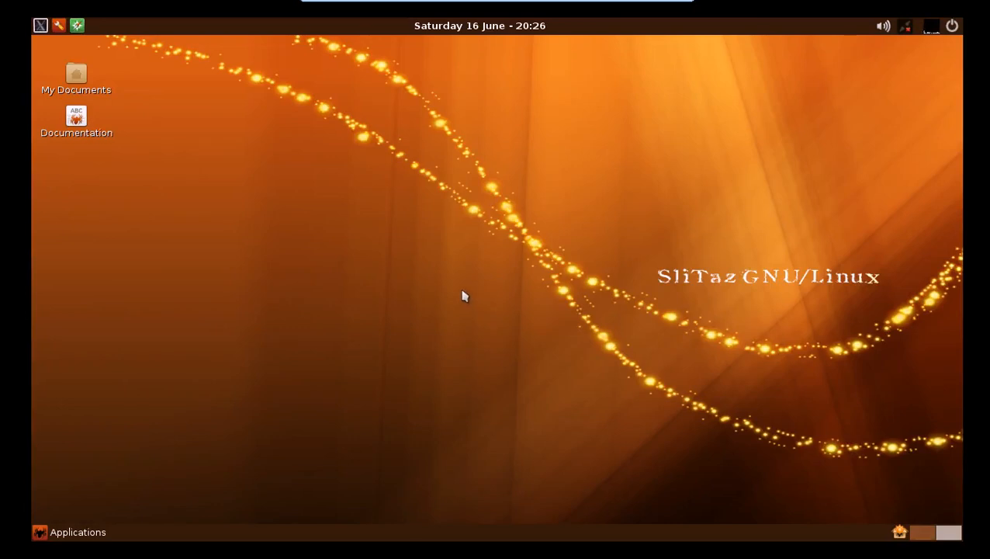
{"action": "mouse_move", "coordinate": [413, 319]}
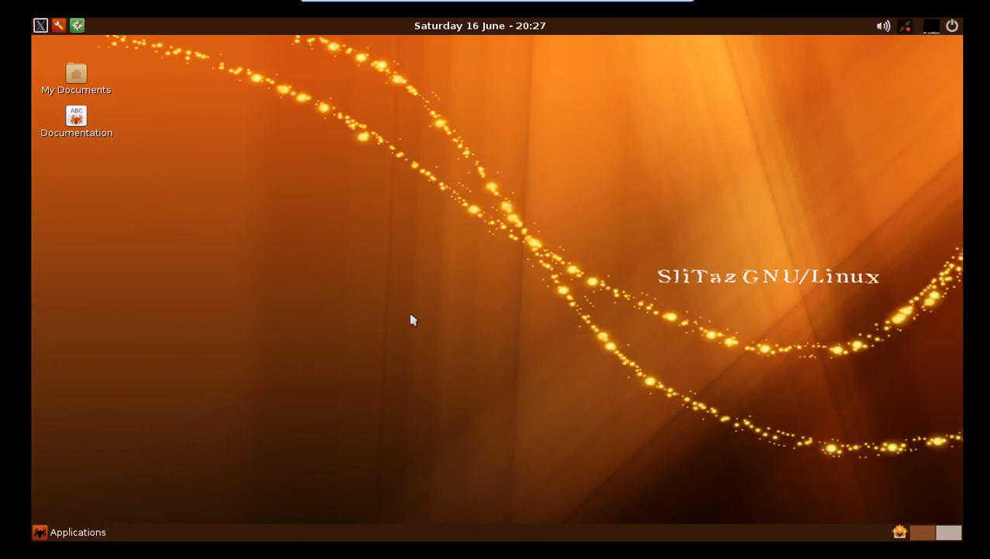
{"action": "mouse_move", "coordinate": [96, 290]}
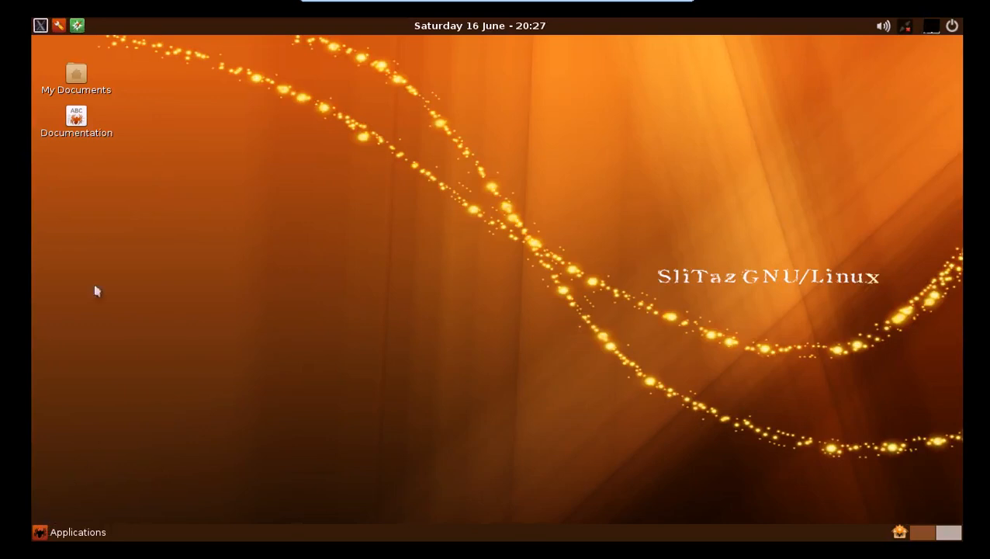
{"action": "mouse_move", "coordinate": [59, 25]}
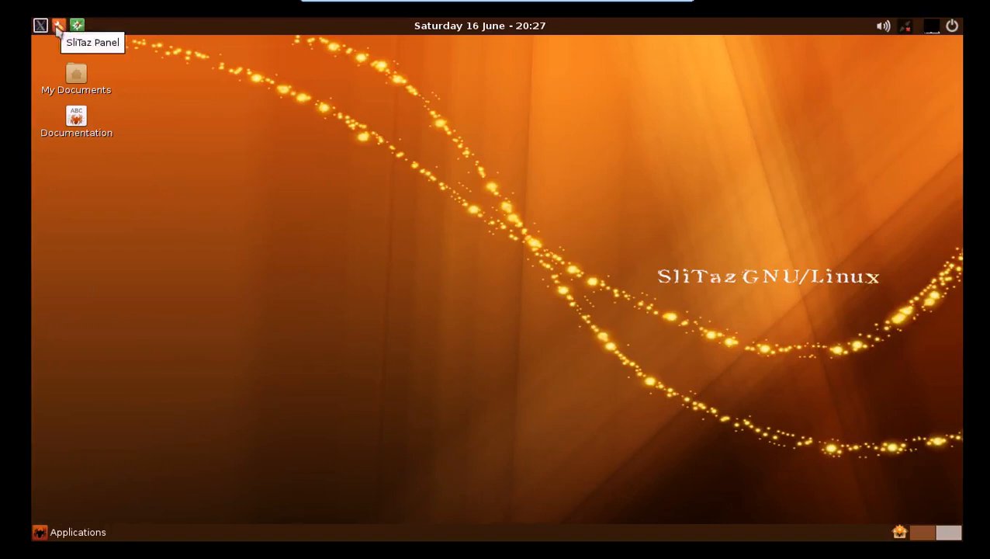
{"action": "mouse_move", "coordinate": [78, 25]}
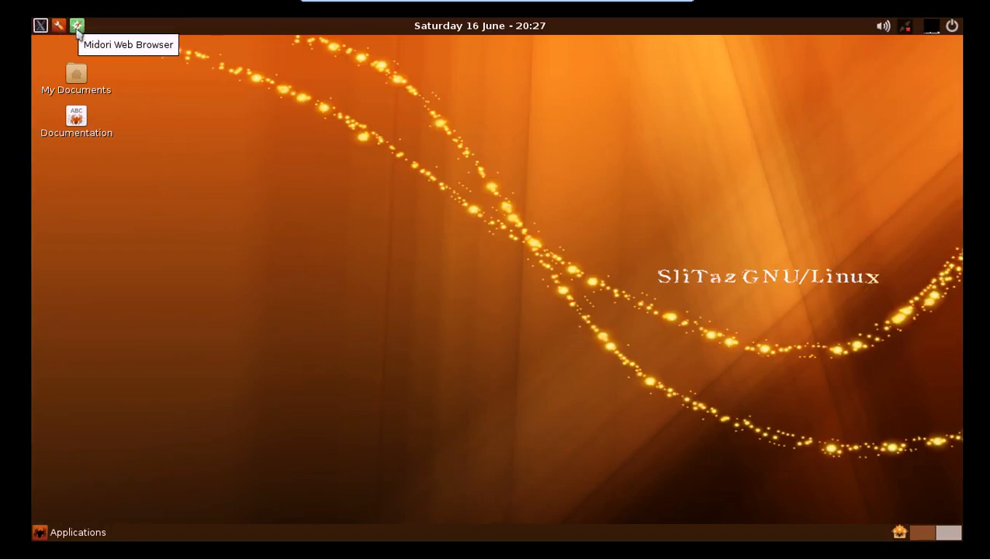
{"action": "mouse_move", "coordinate": [63, 35]}
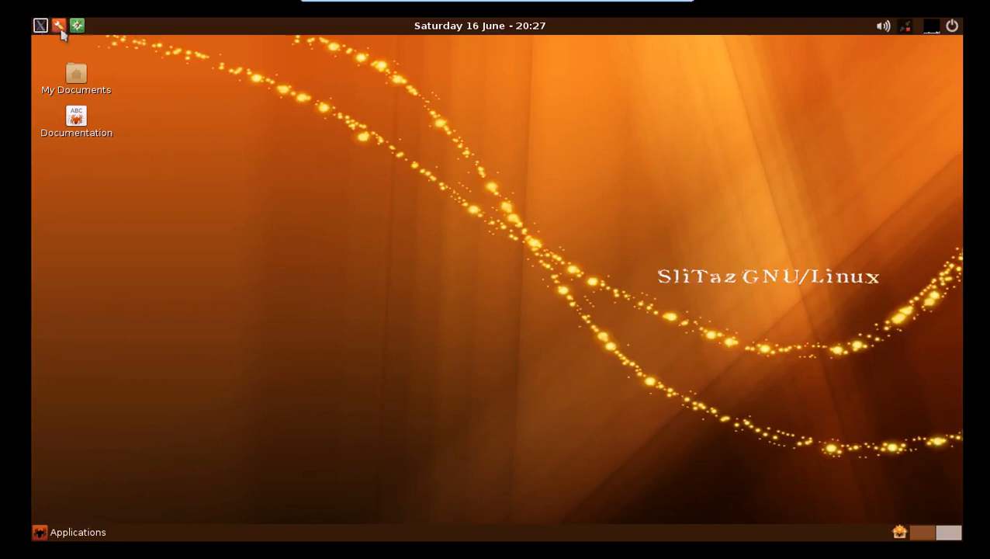
Launch TazPanel from the top panel, reaching its login prompt.
{"action": "left_click", "coordinate": [59, 25]}
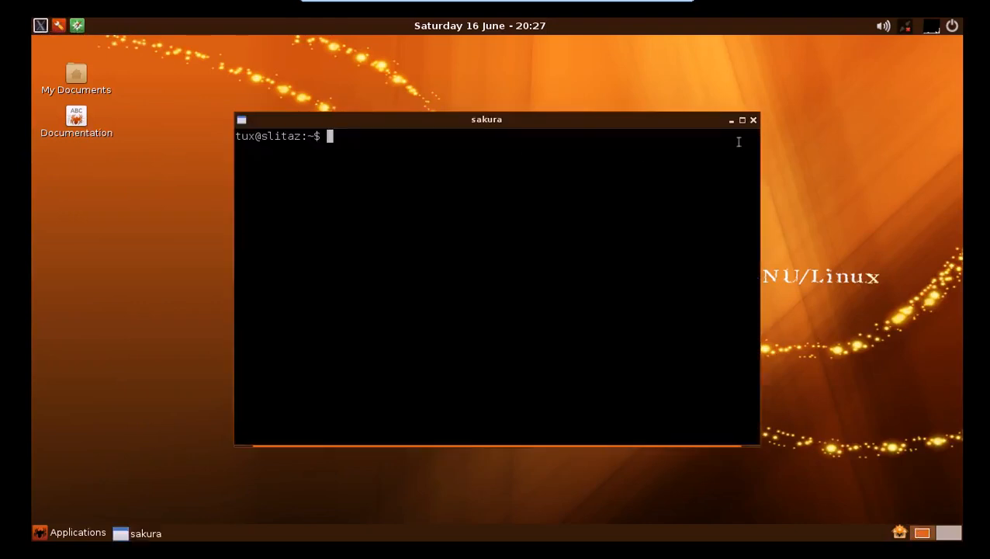
{"action": "left_click", "coordinate": [753, 120]}
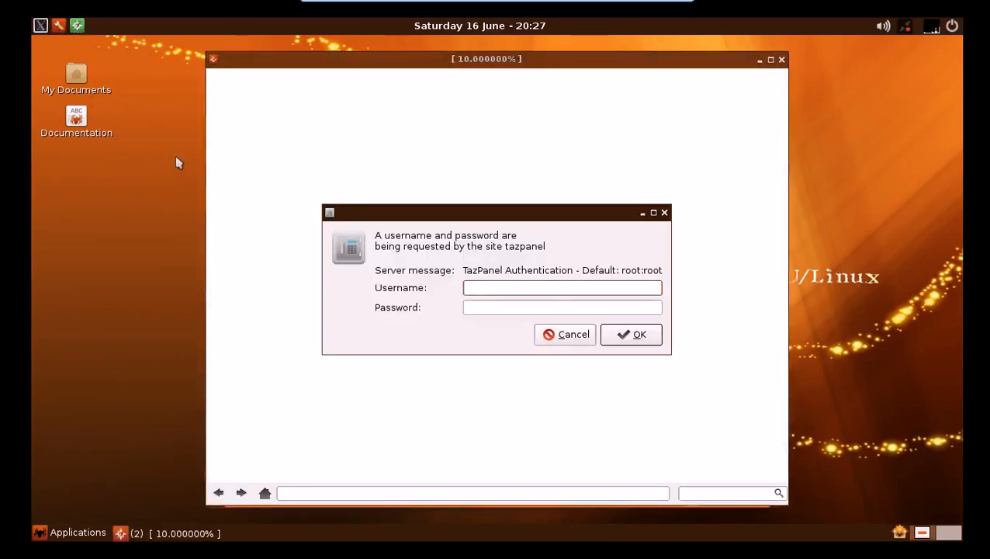
Log in to TazPanel as root to reach the slitaz host summary page.
{"action": "left_click", "coordinate": [562, 287]}
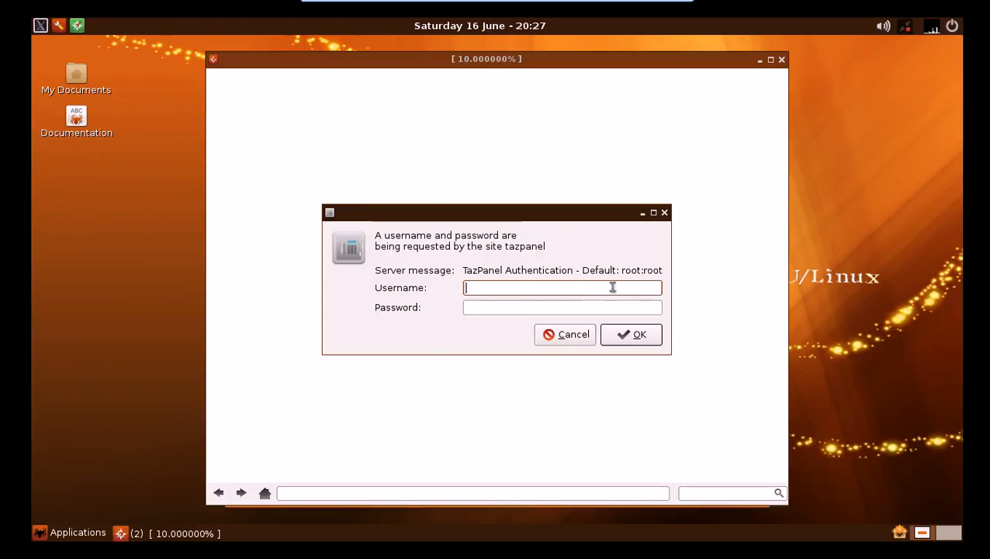
{"action": "type", "text": "root"}
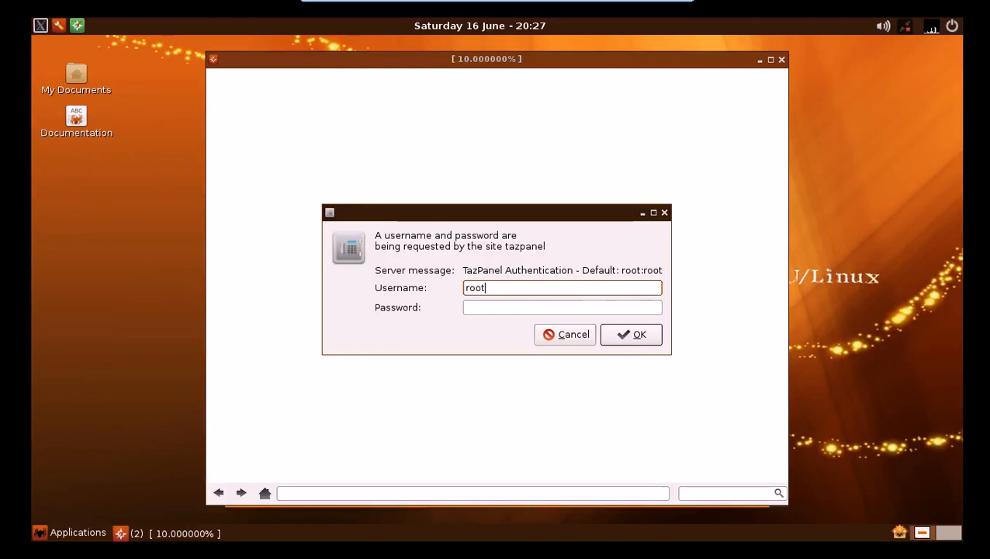
{"action": "left_click", "coordinate": [630, 333]}
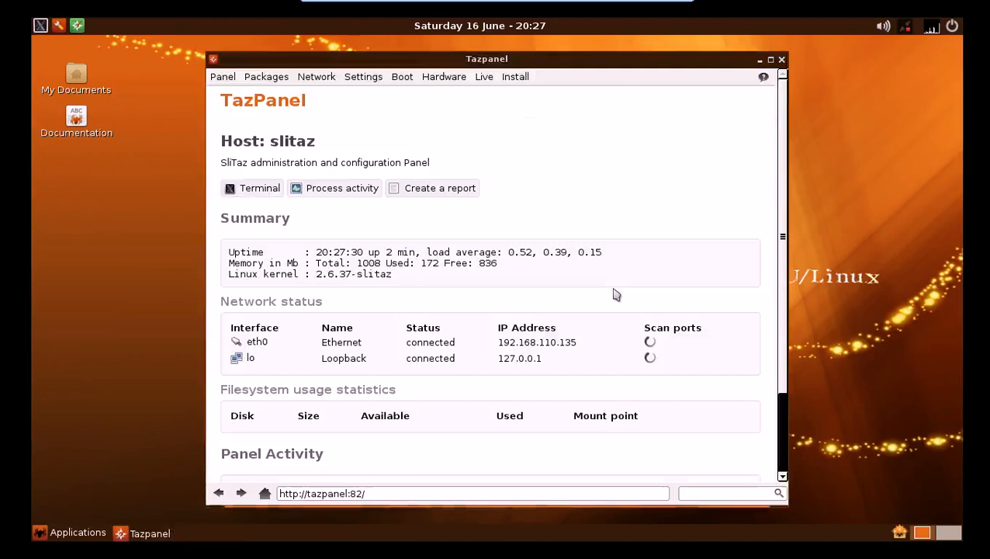
Browse the Install, Live, Hardware, Settings and Network menus, then close TazPanel.
{"action": "left_click", "coordinate": [516, 76]}
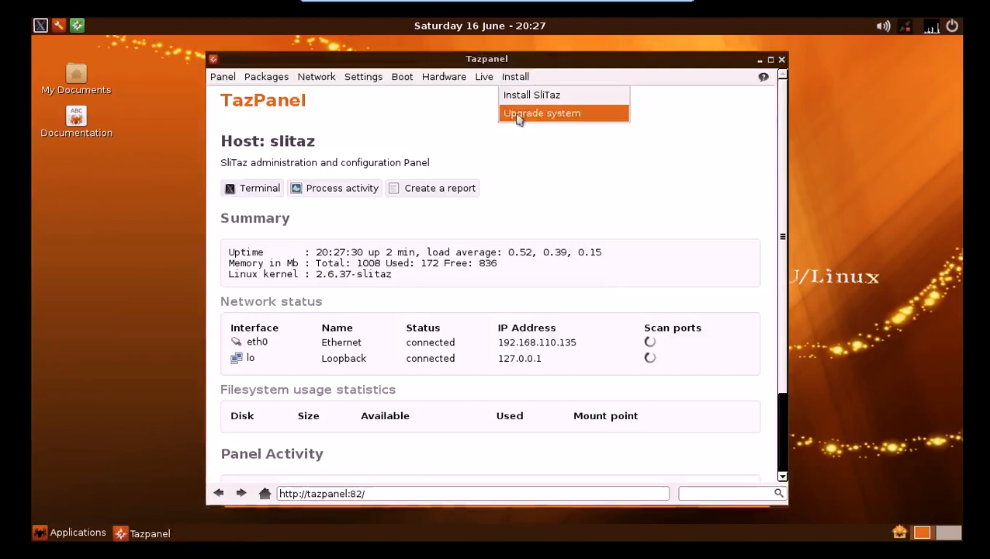
{"action": "left_click", "coordinate": [484, 76]}
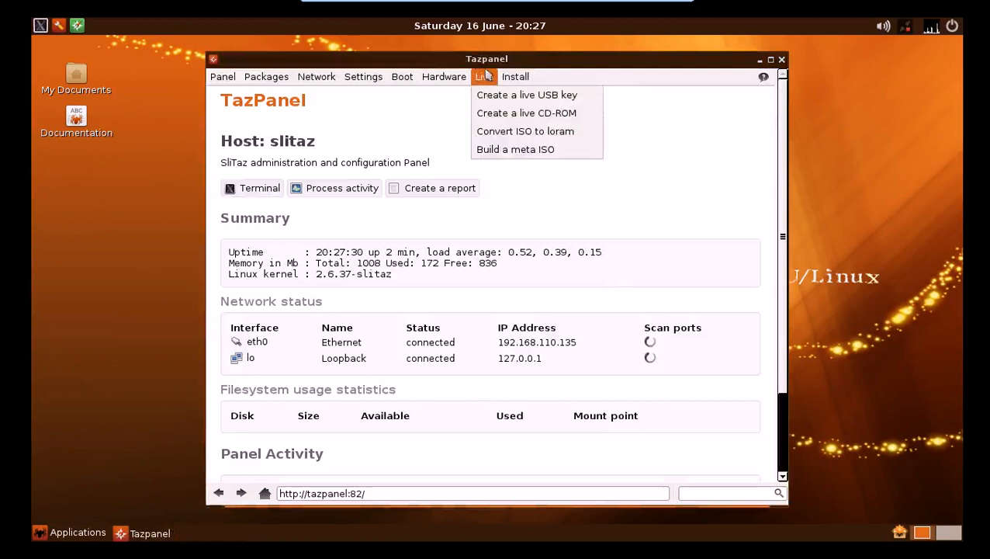
{"action": "mouse_move", "coordinate": [528, 94]}
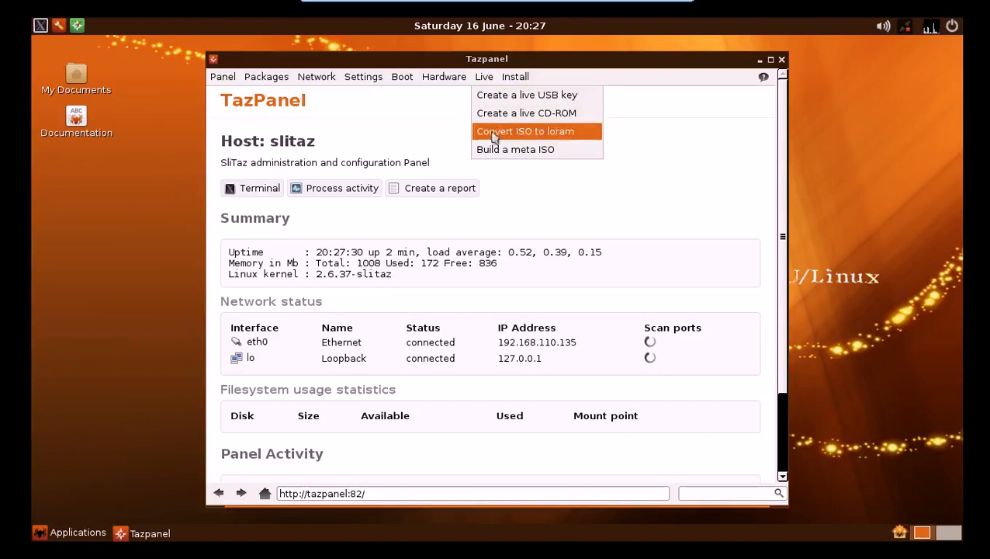
{"action": "mouse_move", "coordinate": [526, 111]}
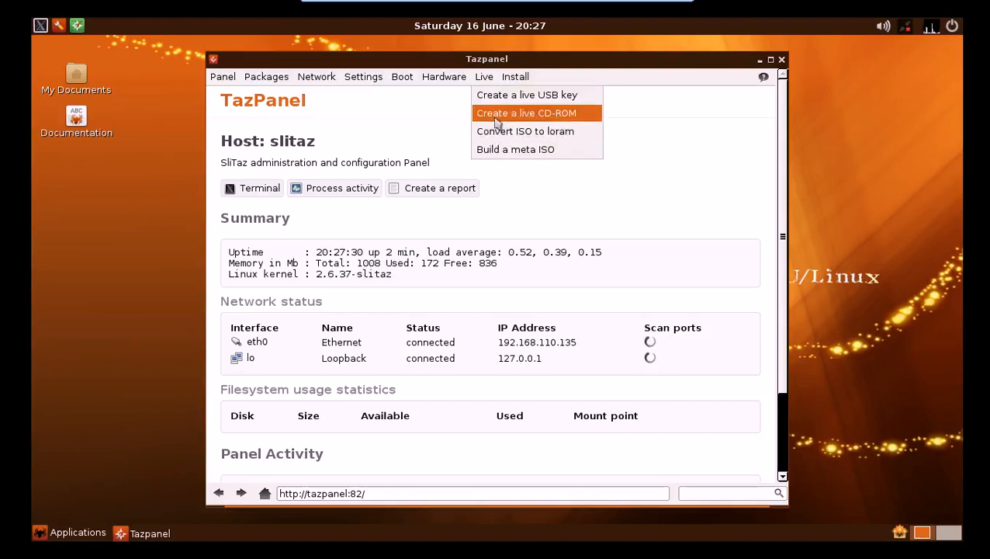
{"action": "left_click", "coordinate": [444, 76]}
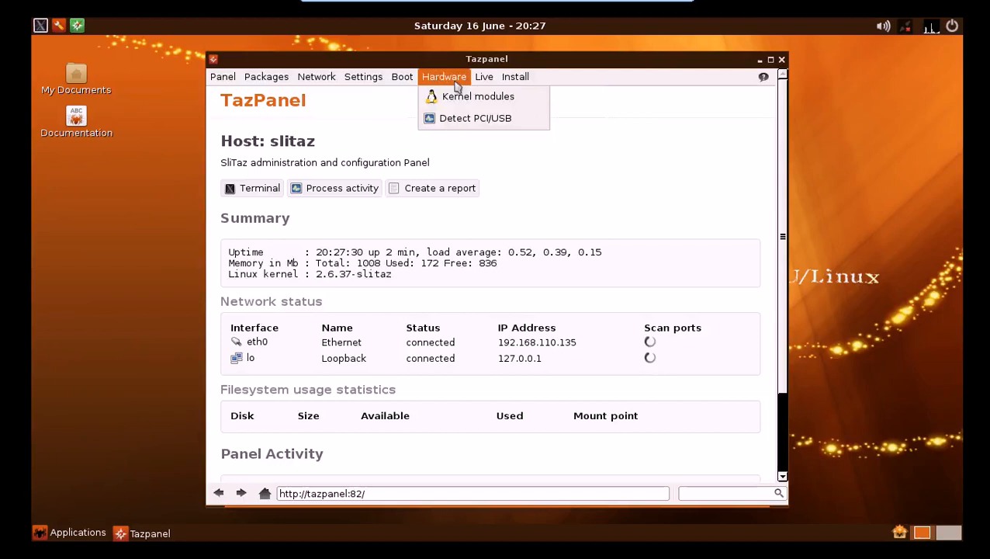
{"action": "mouse_move", "coordinate": [478, 96]}
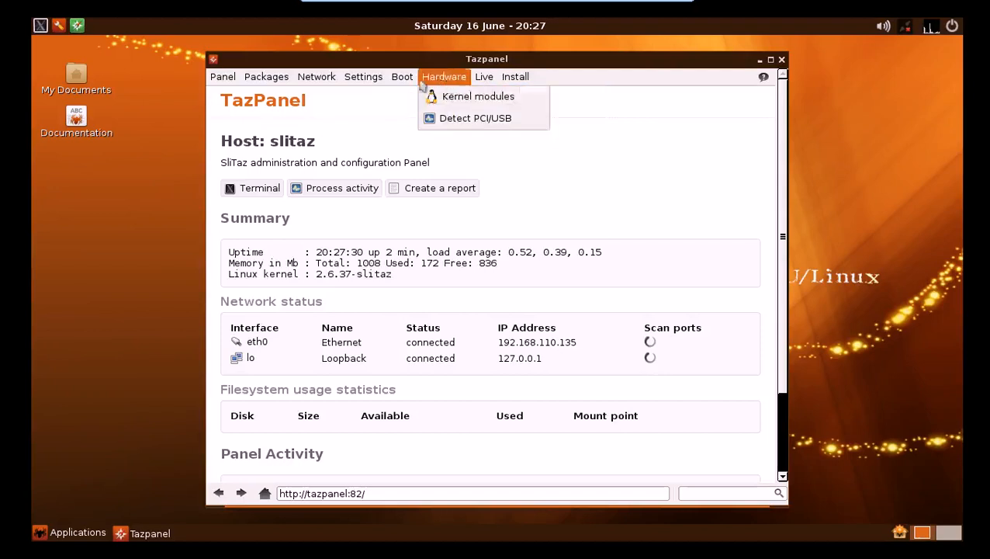
{"action": "left_click", "coordinate": [363, 76]}
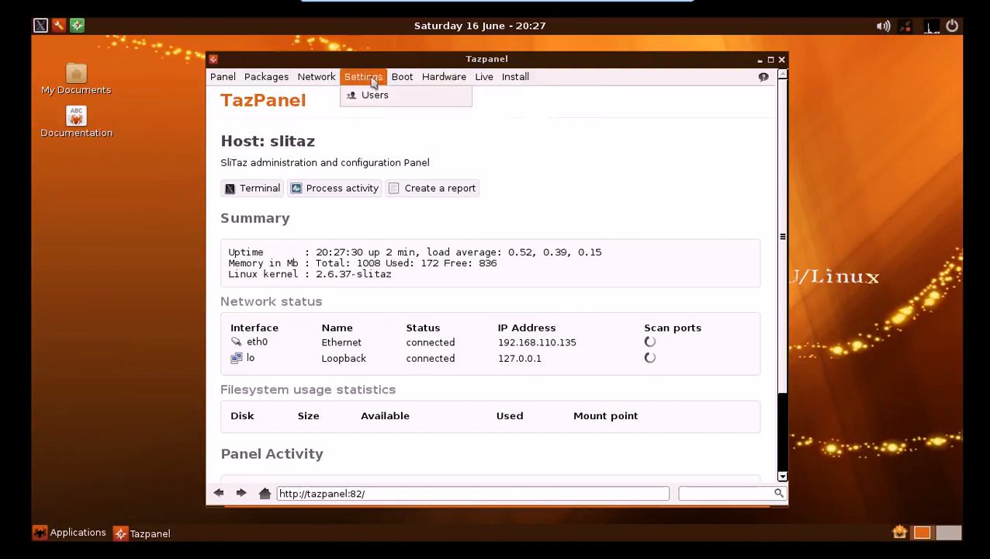
{"action": "left_click", "coordinate": [317, 76]}
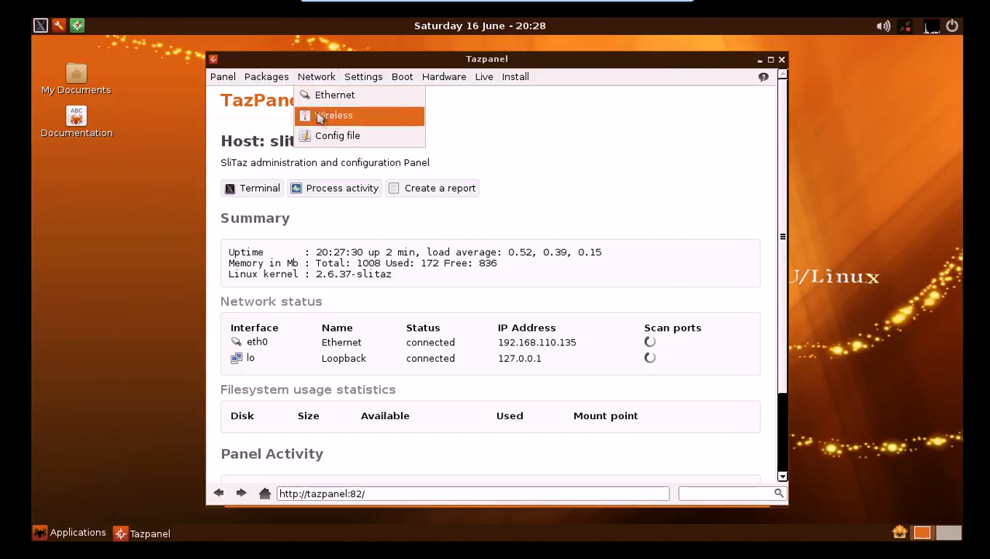
{"action": "mouse_move", "coordinate": [316, 76]}
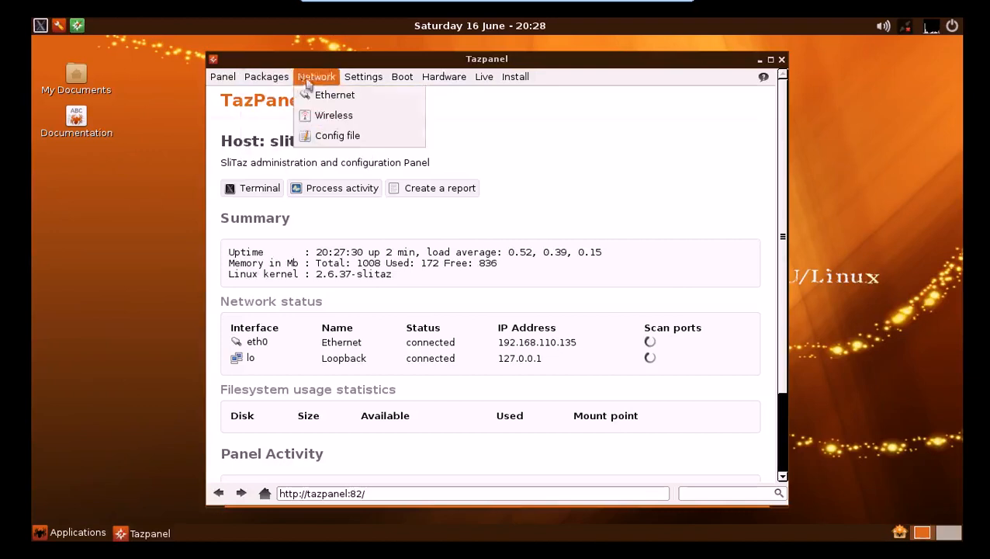
{"action": "left_click", "coordinate": [267, 76]}
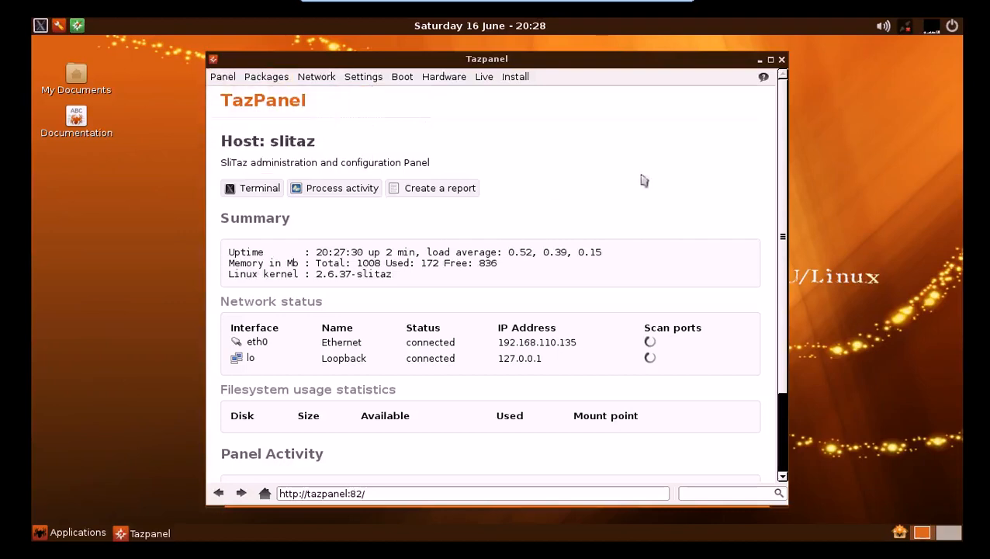
{"action": "left_click", "coordinate": [782, 59]}
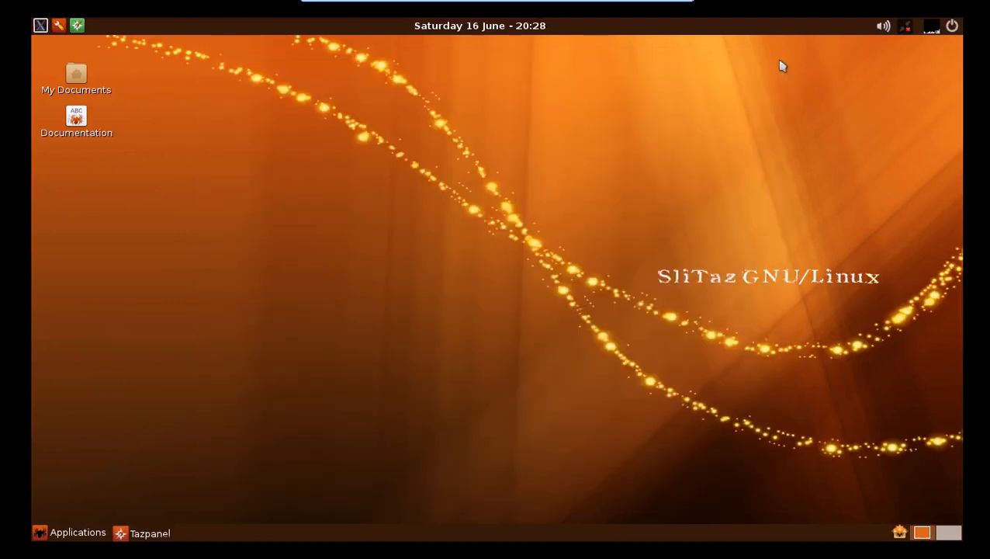
{"action": "left_click", "coordinate": [78, 532]}
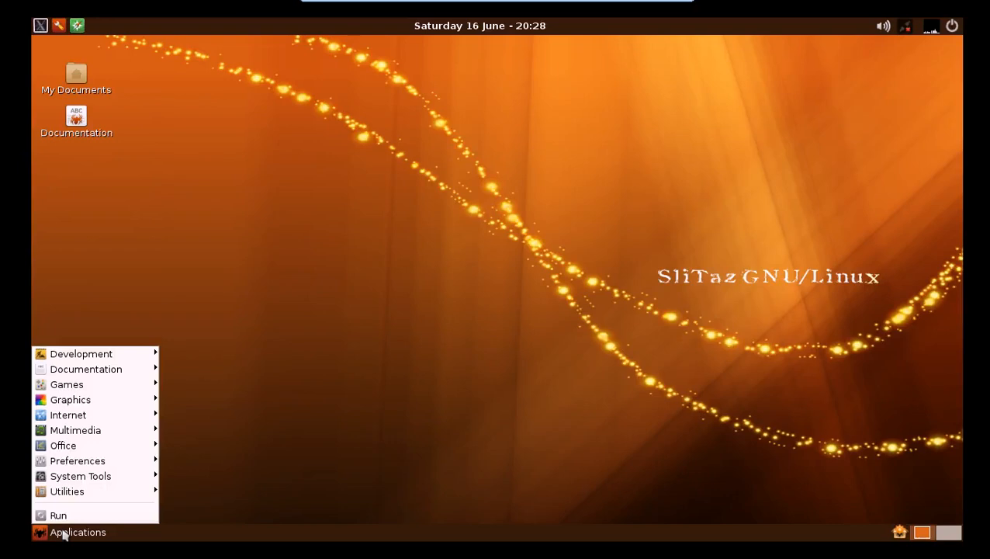
{"action": "mouse_move", "coordinate": [81, 475]}
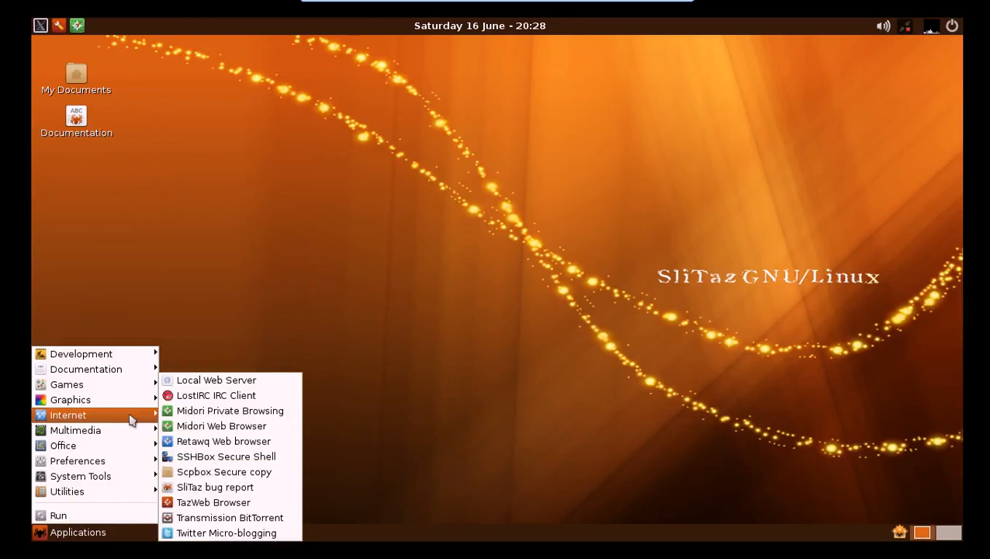
{"action": "mouse_move", "coordinate": [229, 410]}
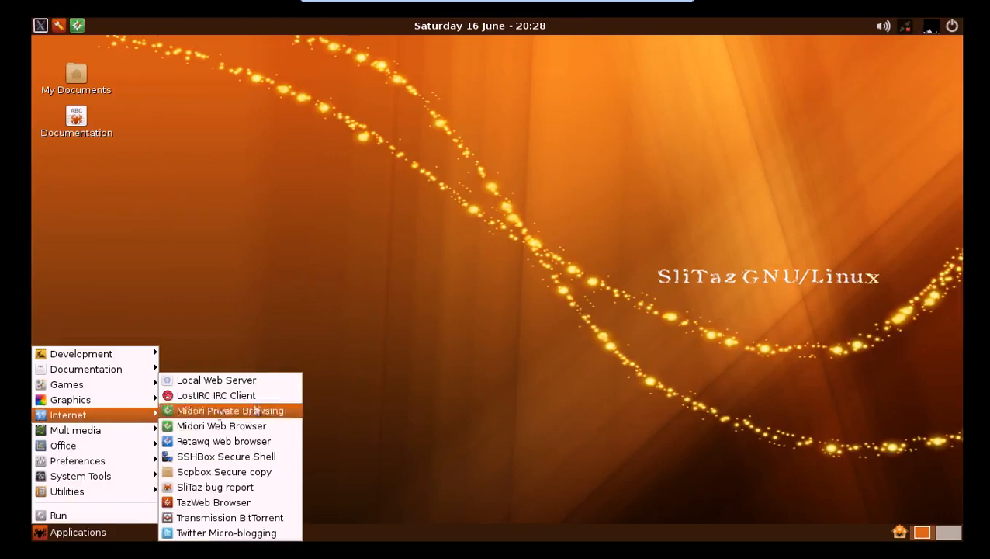
{"action": "mouse_move", "coordinate": [216, 396]}
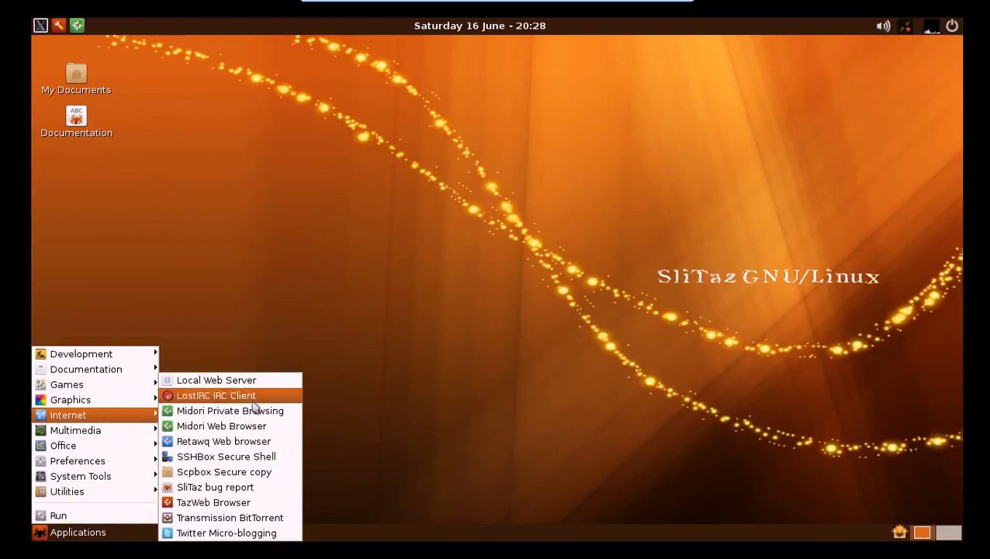
{"action": "mouse_move", "coordinate": [223, 441]}
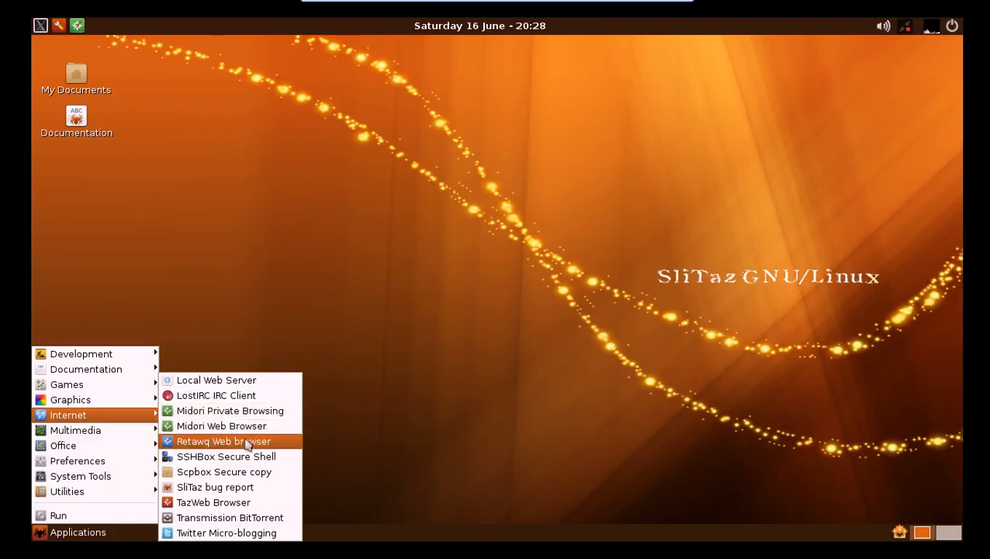
{"action": "mouse_move", "coordinate": [257, 456]}
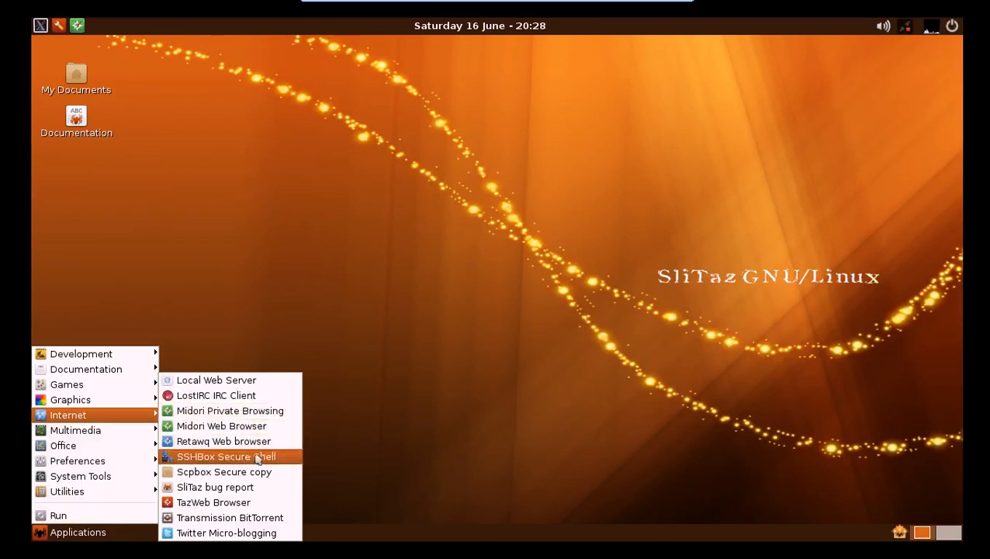
{"action": "mouse_move", "coordinate": [279, 458]}
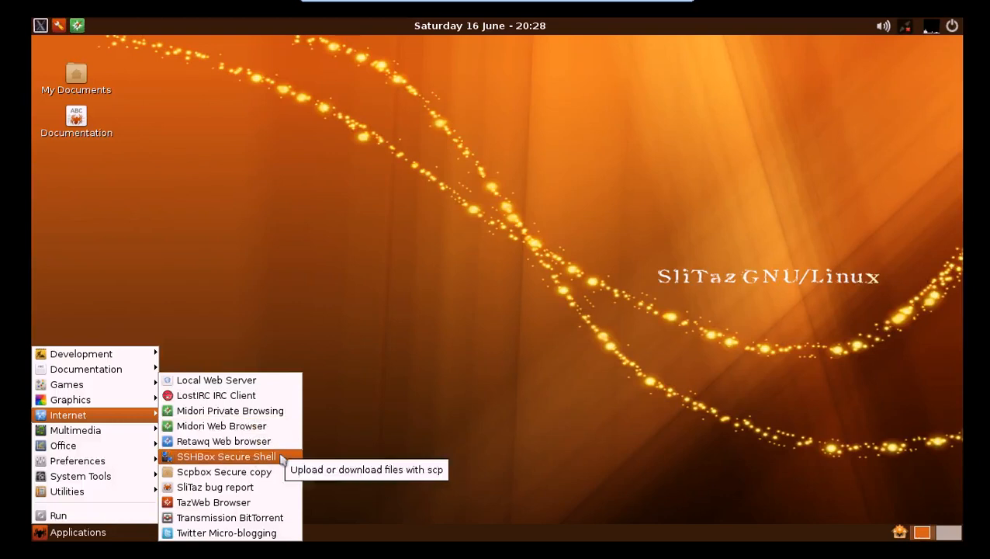
{"action": "mouse_move", "coordinate": [214, 487]}
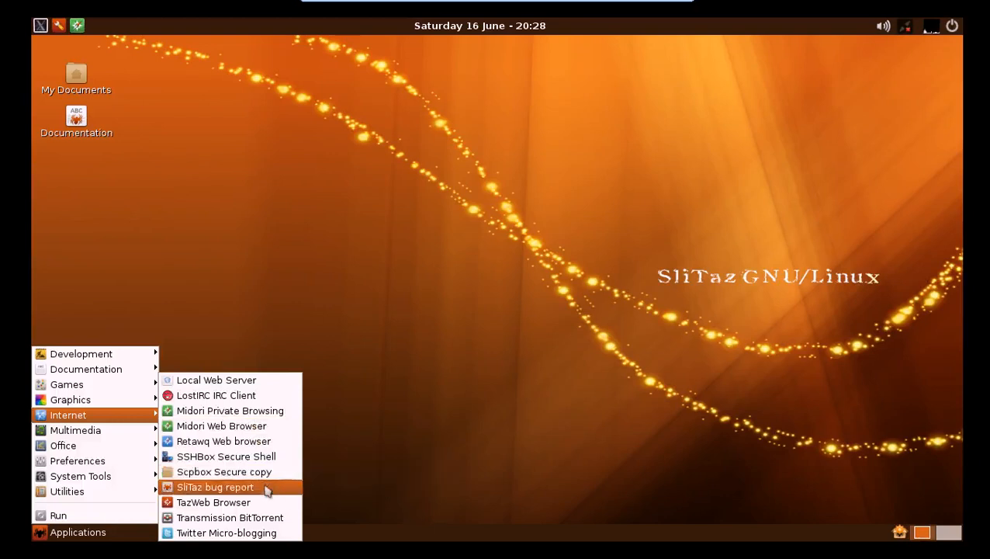
{"action": "mouse_move", "coordinate": [224, 472]}
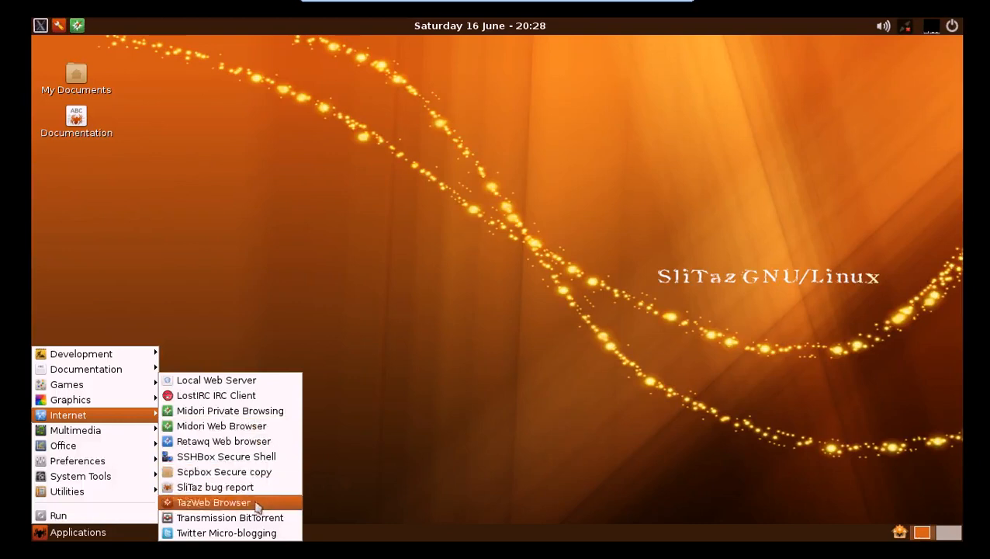
{"action": "mouse_move", "coordinate": [230, 519]}
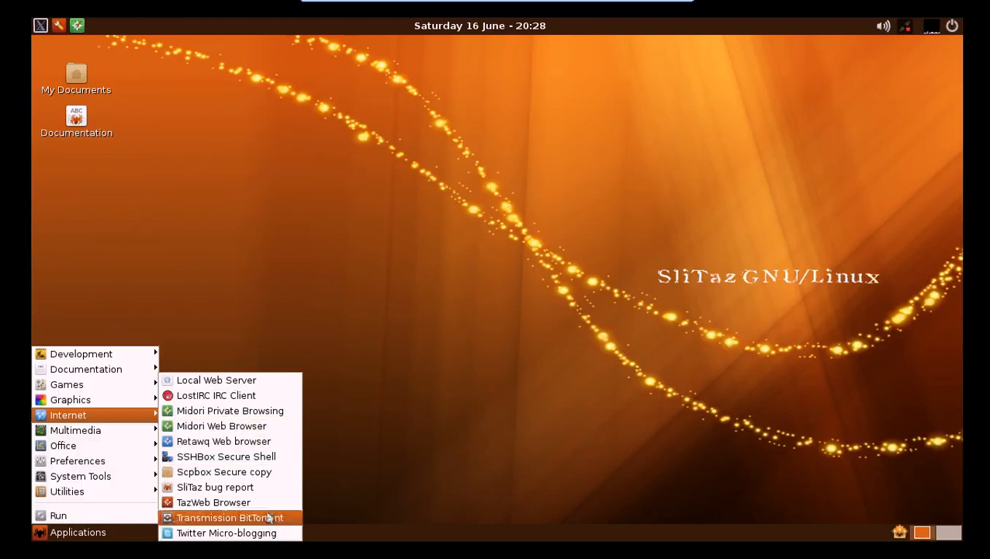
{"action": "mouse_move", "coordinate": [216, 395]}
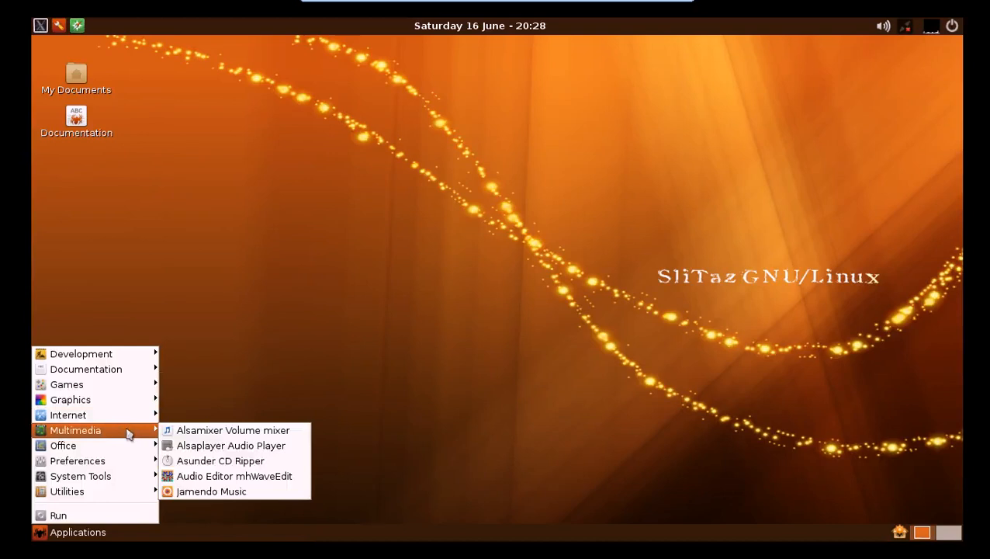
{"action": "mouse_move", "coordinate": [211, 491]}
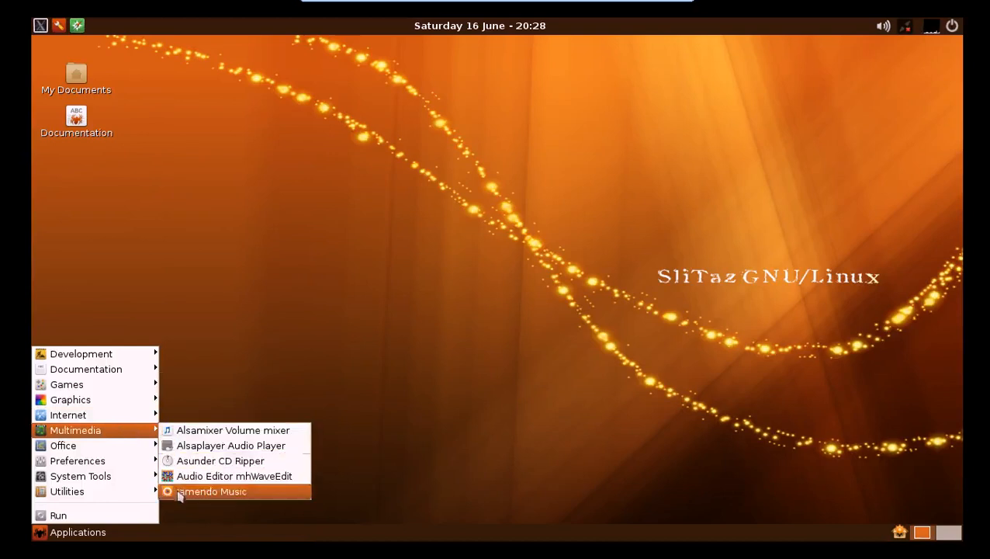
{"action": "mouse_move", "coordinate": [62, 444]}
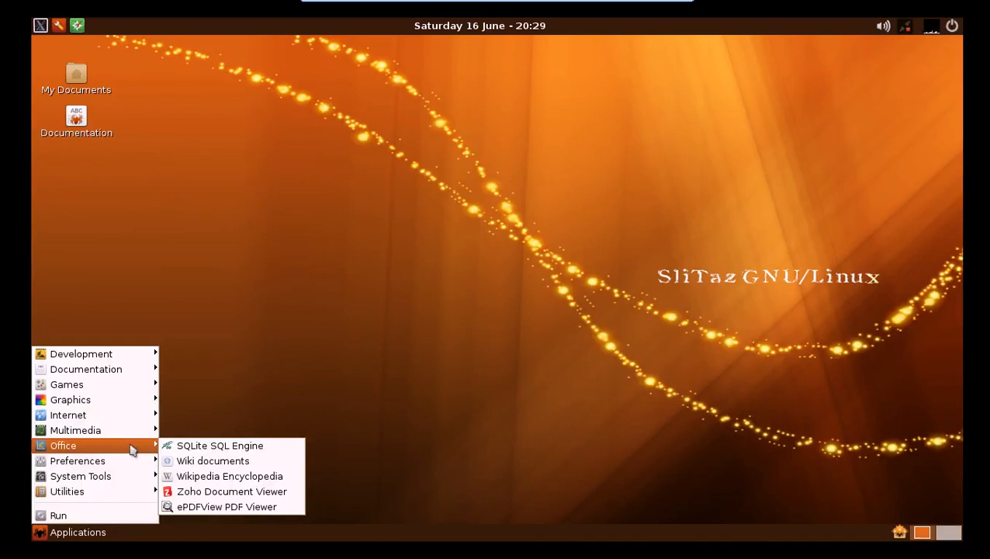
{"action": "mouse_move", "coordinate": [78, 460]}
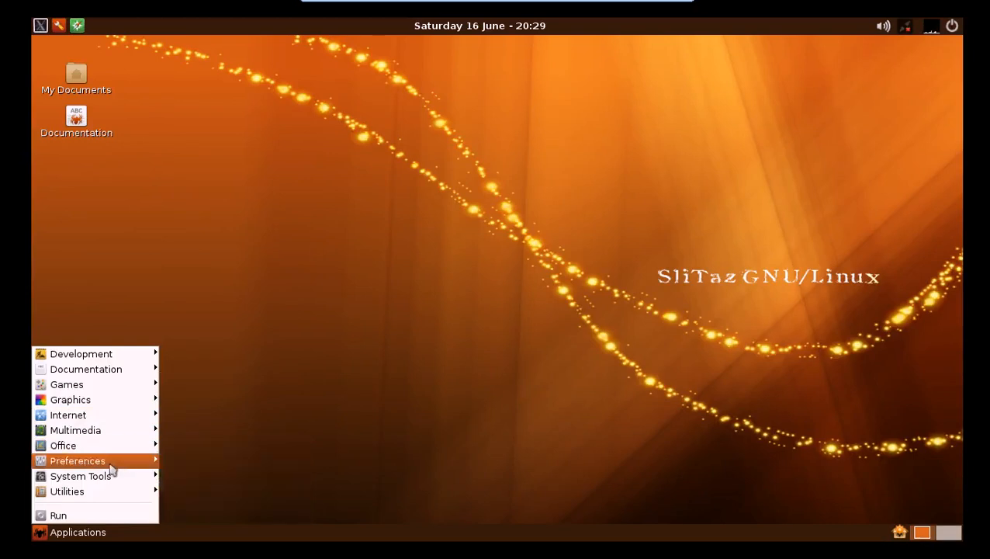
{"action": "mouse_move", "coordinate": [78, 459]}
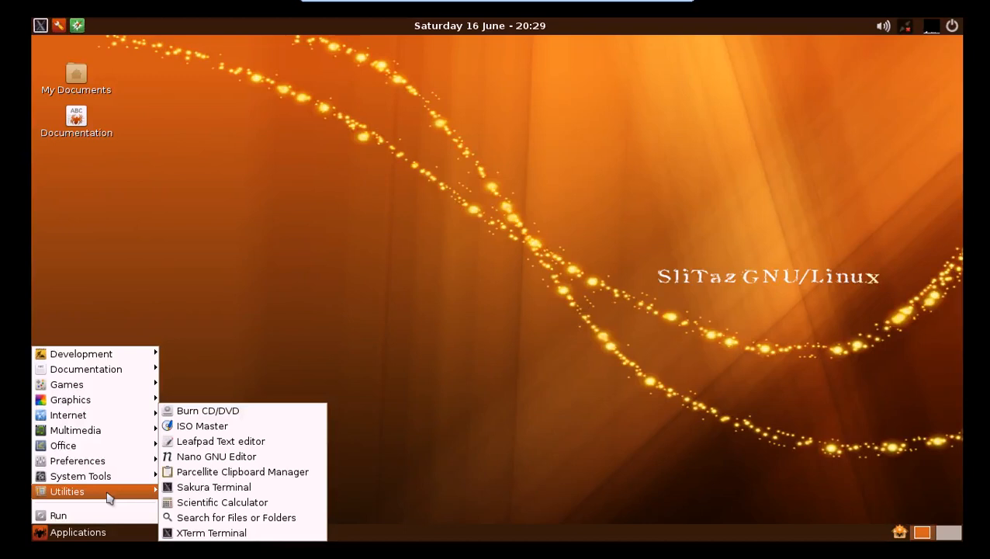
{"action": "left_click", "coordinate": [366, 258]}
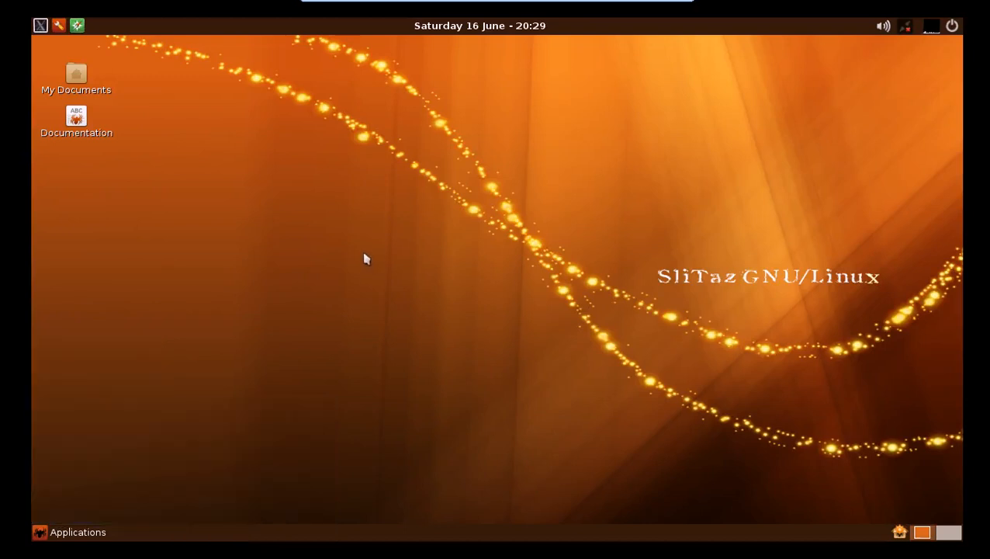
{"action": "mouse_move", "coordinate": [330, 175]}
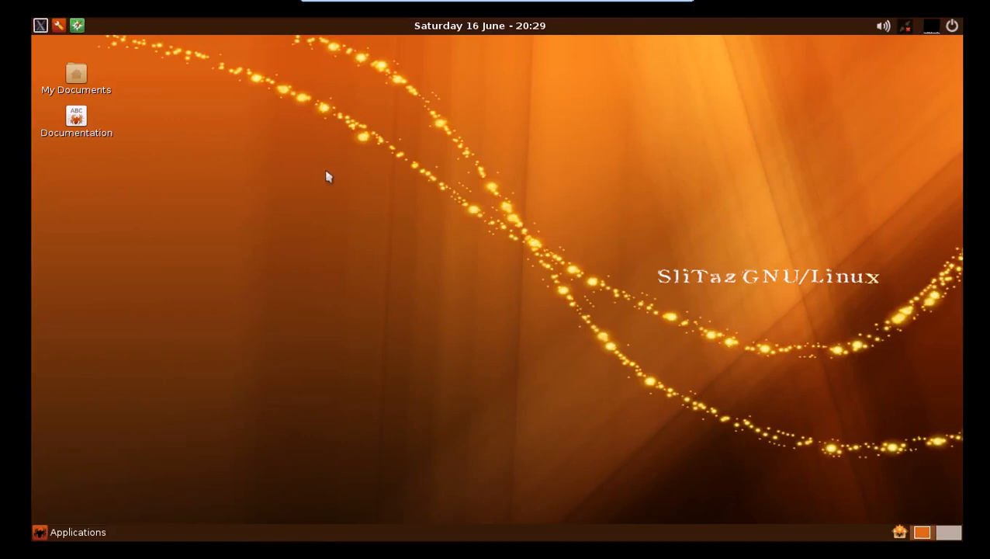
{"action": "mouse_move", "coordinate": [628, 169]}
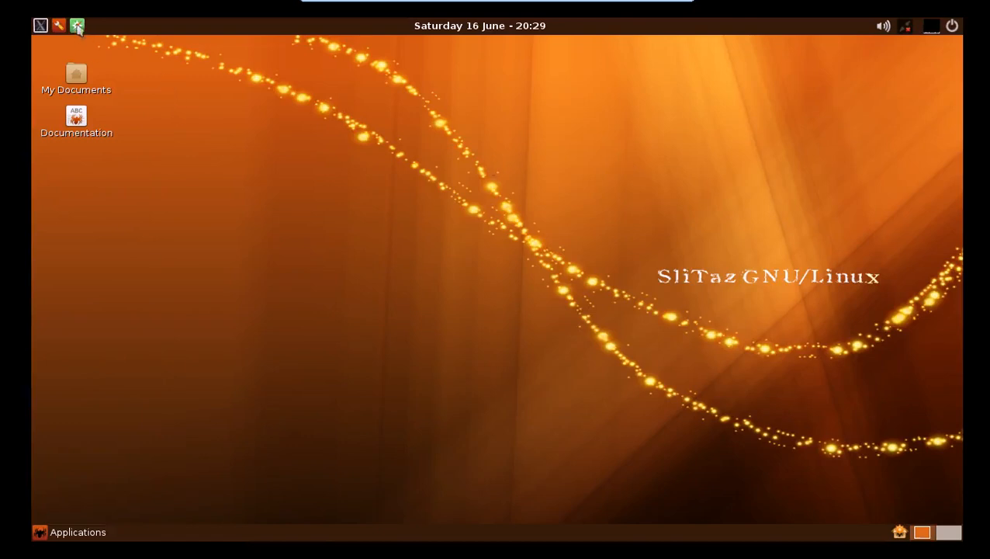
Launch Midori on the SliTaz Web Home page and maximize its window.
{"action": "left_click", "coordinate": [76, 25]}
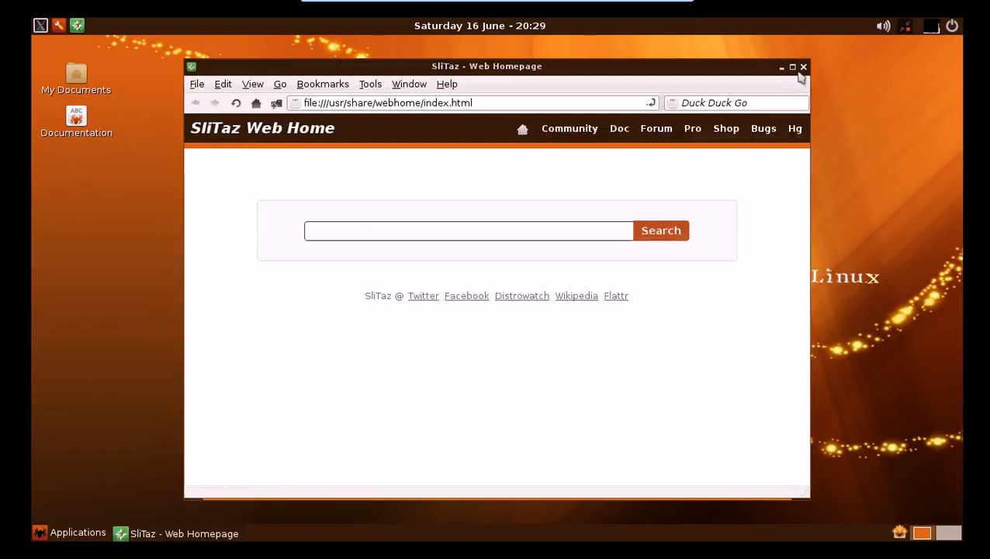
{"action": "left_click", "coordinate": [792, 66]}
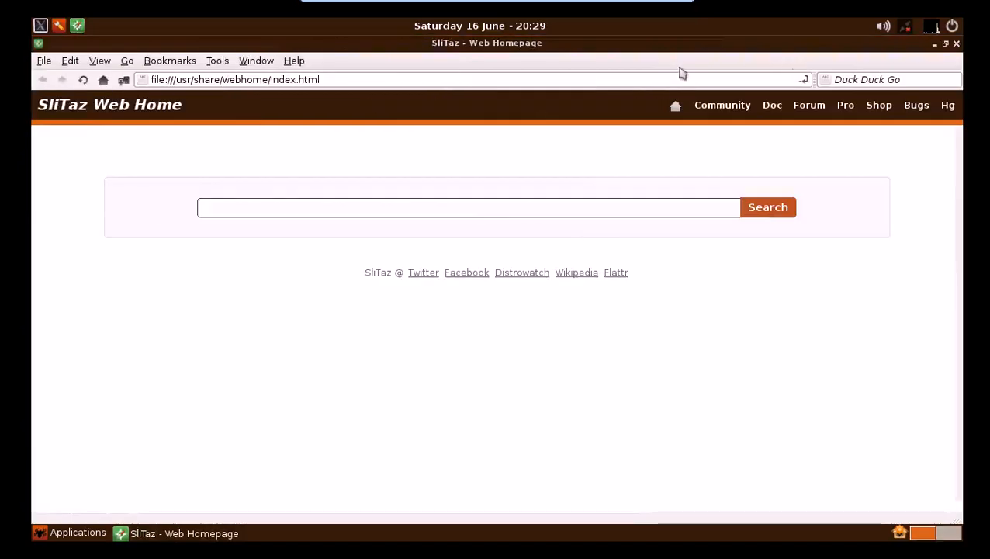
{"action": "mouse_move", "coordinate": [236, 35]}
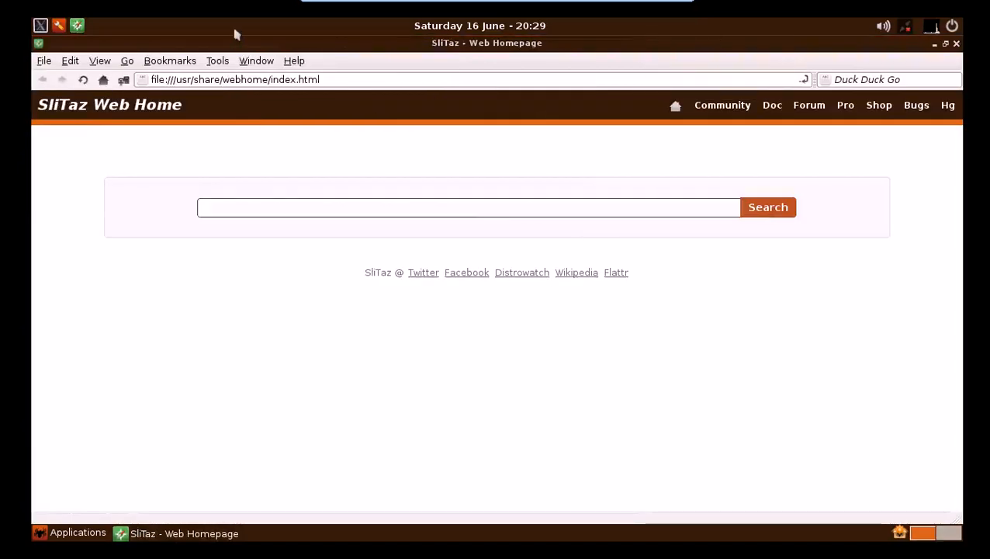
{"action": "left_click", "coordinate": [294, 61]}
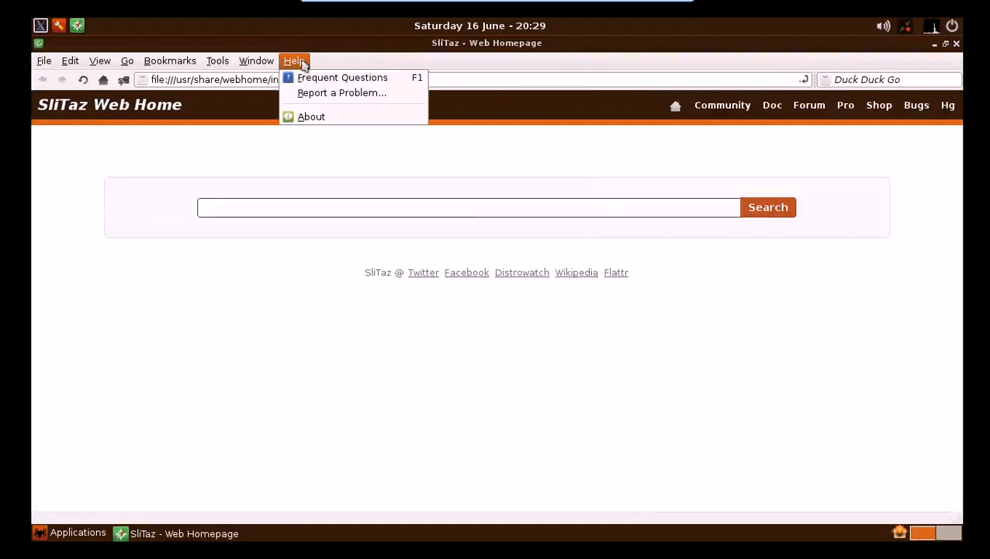
{"action": "left_click", "coordinate": [311, 116]}
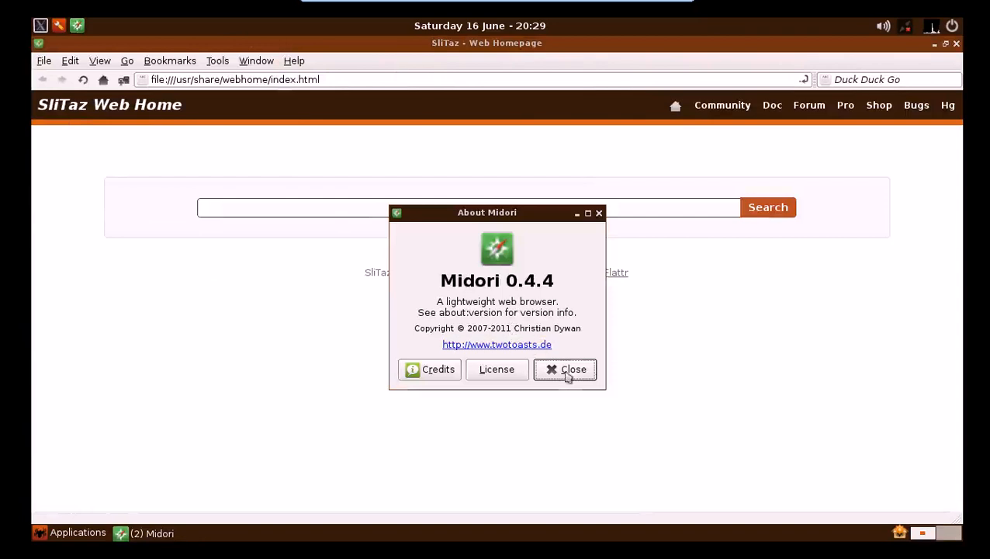
{"action": "left_click", "coordinate": [565, 369]}
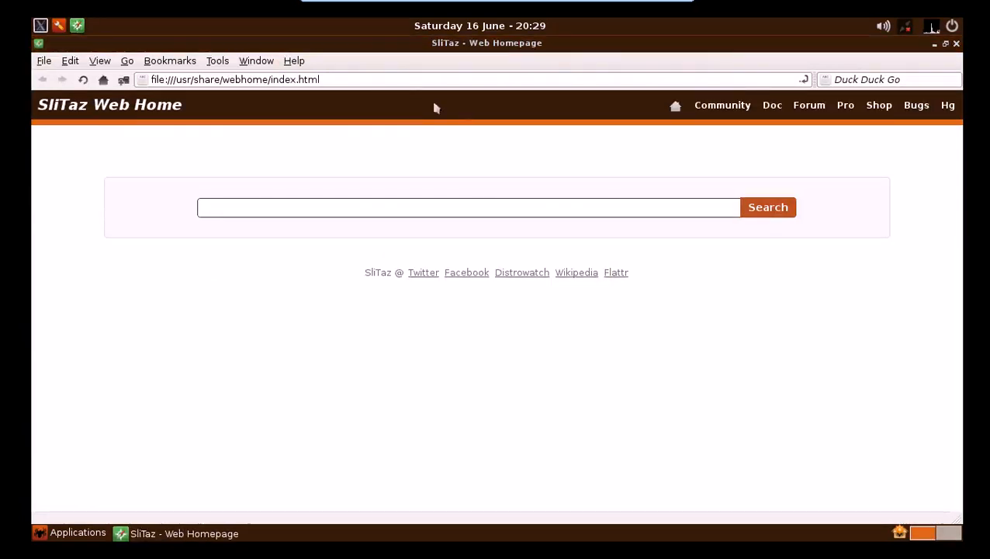
{"action": "mouse_move", "coordinate": [218, 61]}
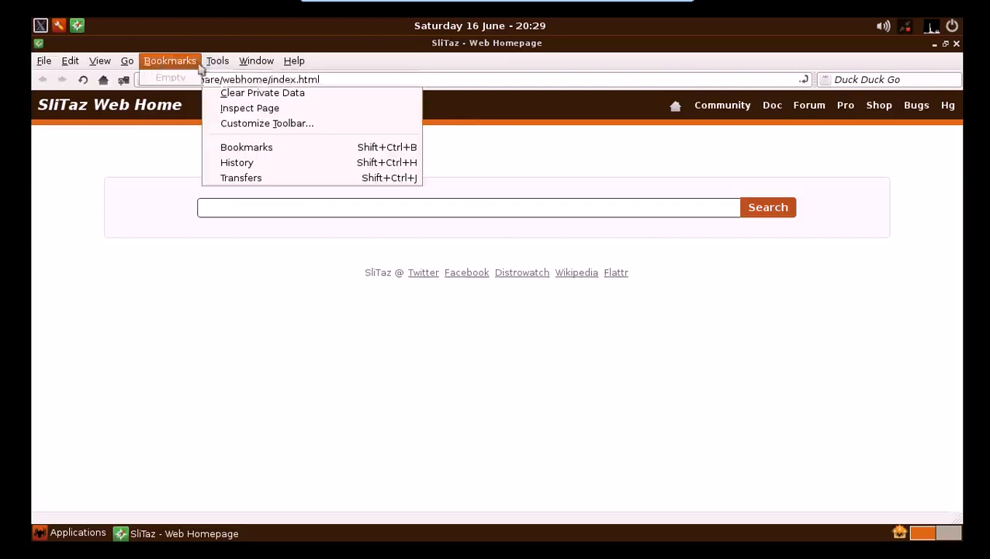
{"action": "left_click", "coordinate": [70, 60]}
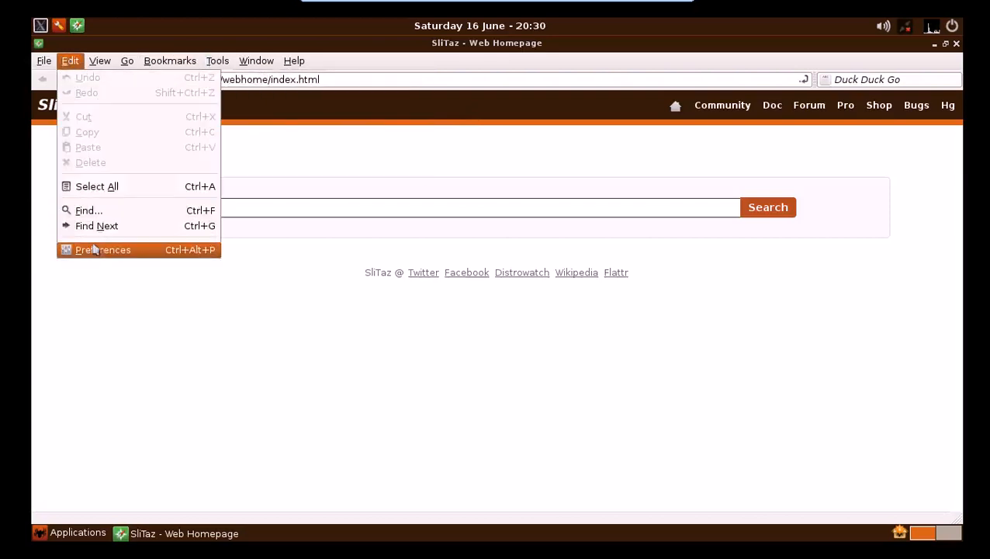
{"action": "left_click", "coordinate": [102, 248]}
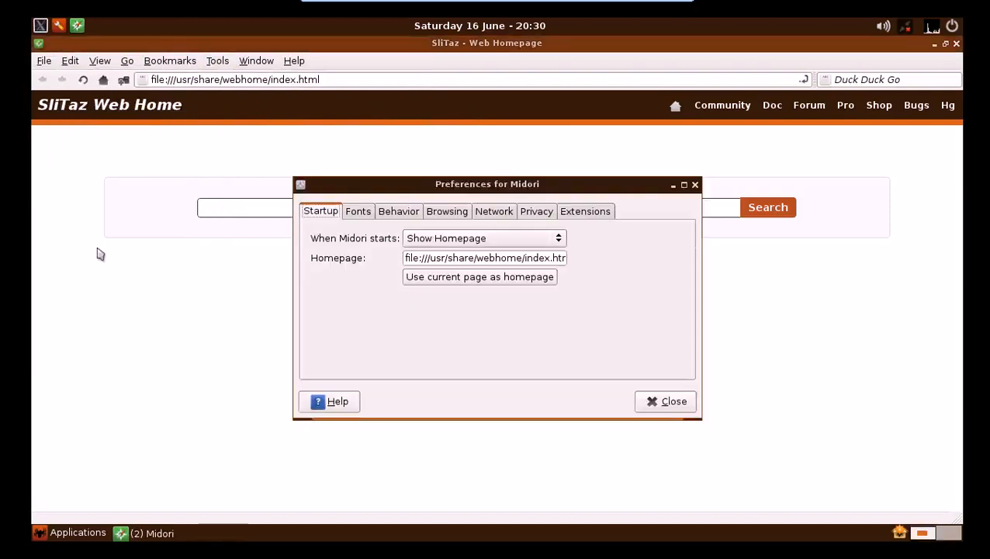
{"action": "mouse_move", "coordinate": [390, 199]}
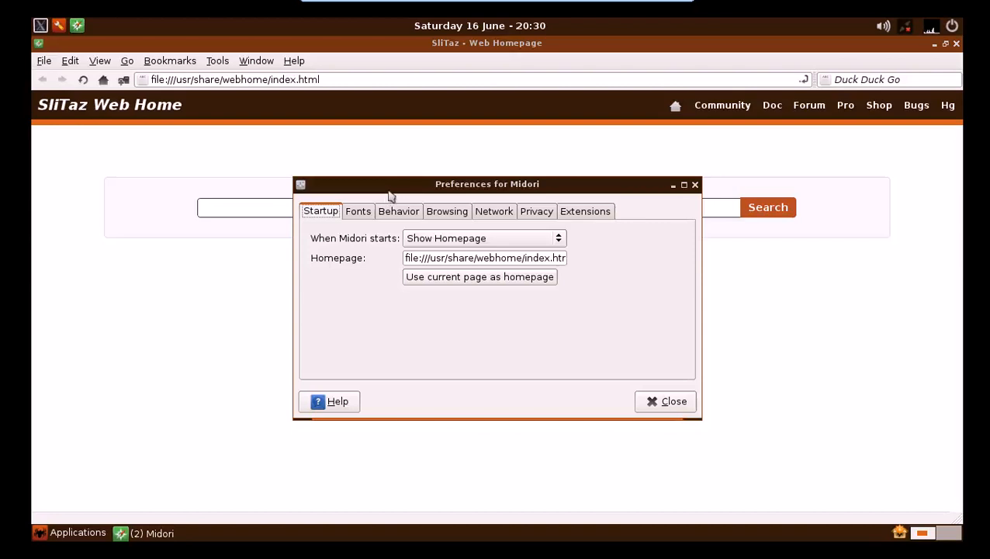
{"action": "mouse_move", "coordinate": [358, 218]}
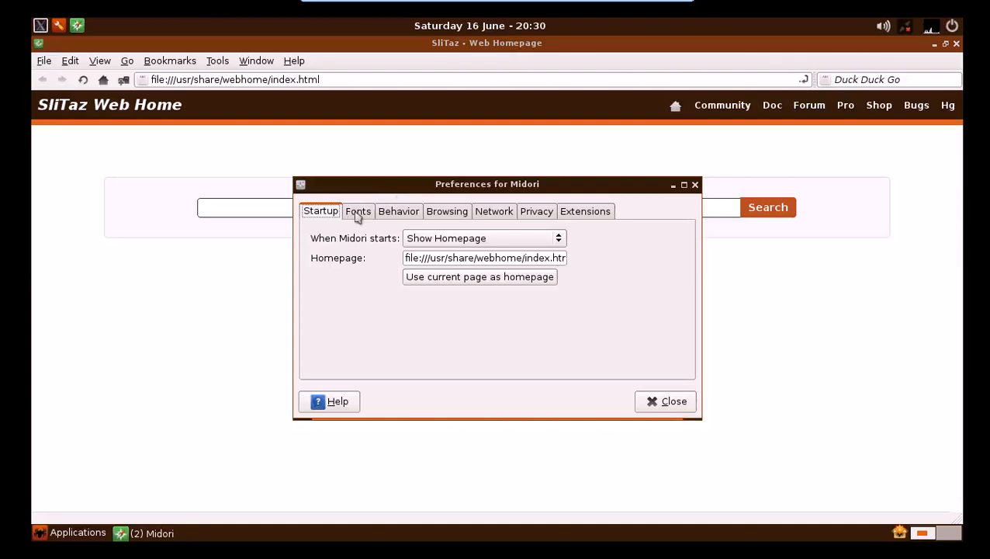
{"action": "mouse_move", "coordinate": [702, 209]}
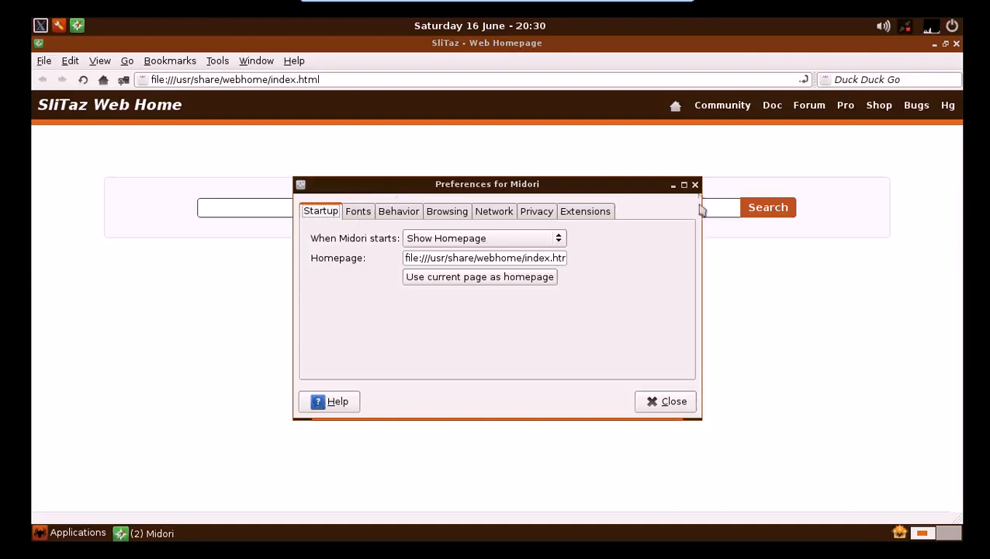
{"action": "left_click", "coordinate": [666, 401]}
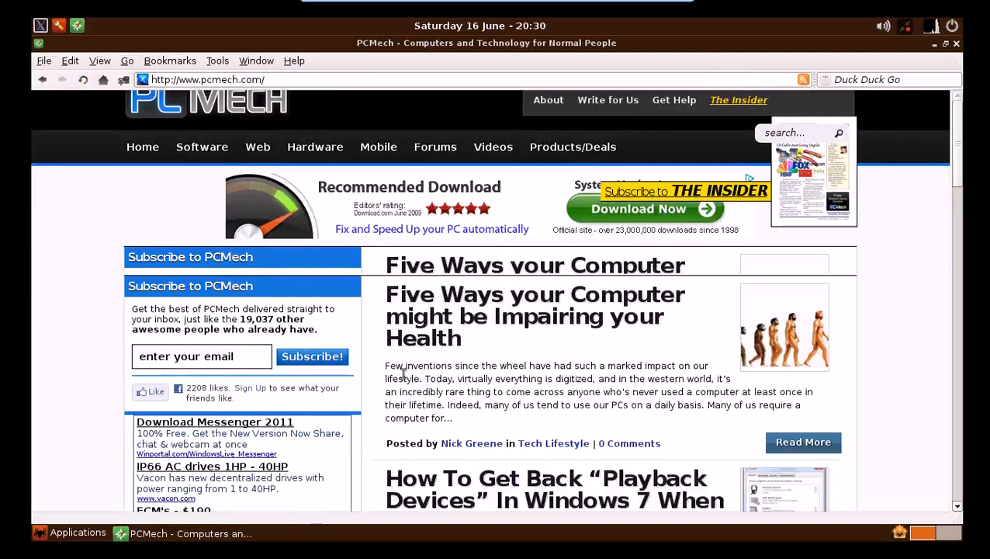
Scroll down through the PCMech article list and back to the top.
{"action": "scroll", "scroll_direction": "down", "scroll_amount": 3}
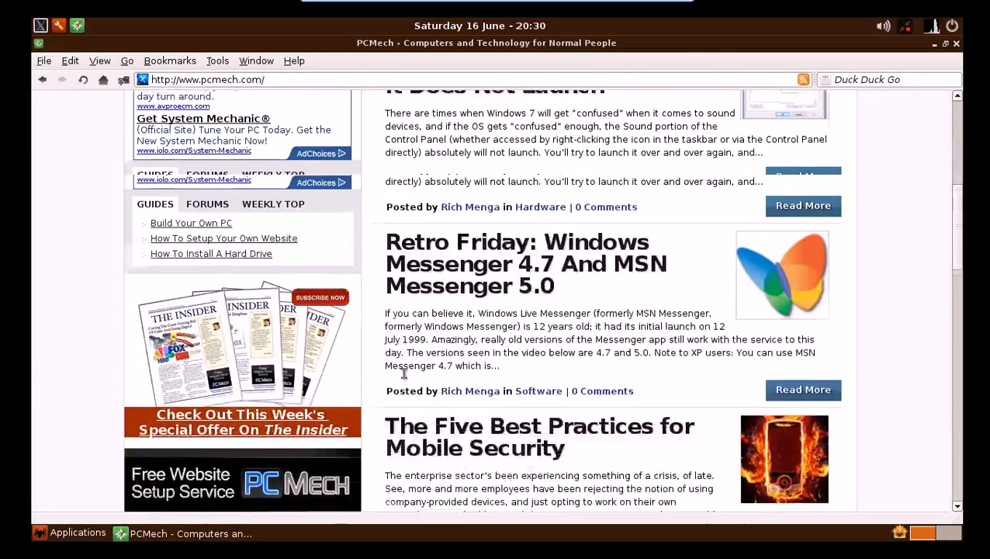
{"action": "scroll", "scroll_direction": "up", "scroll_amount": 3}
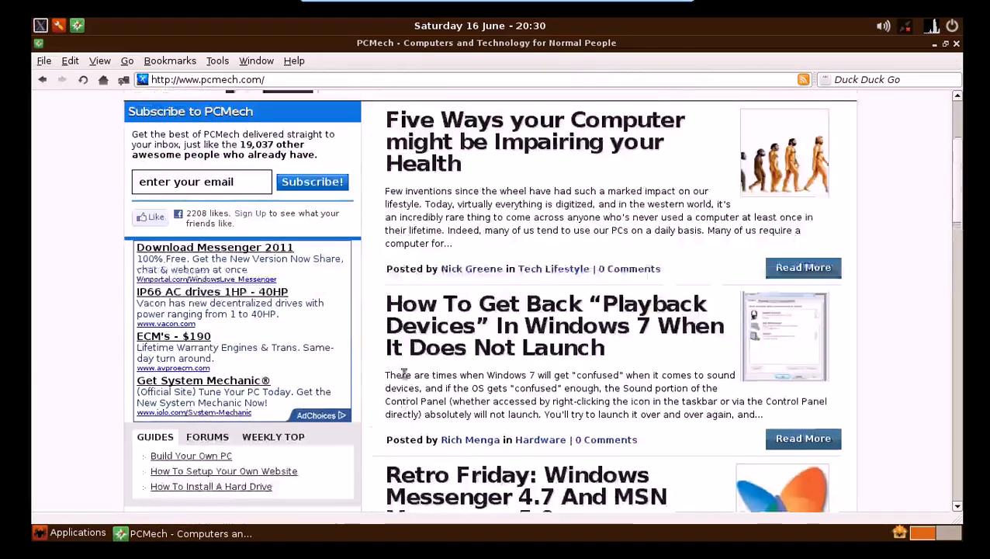
{"action": "scroll", "scroll_direction": "up", "scroll_amount": 3}
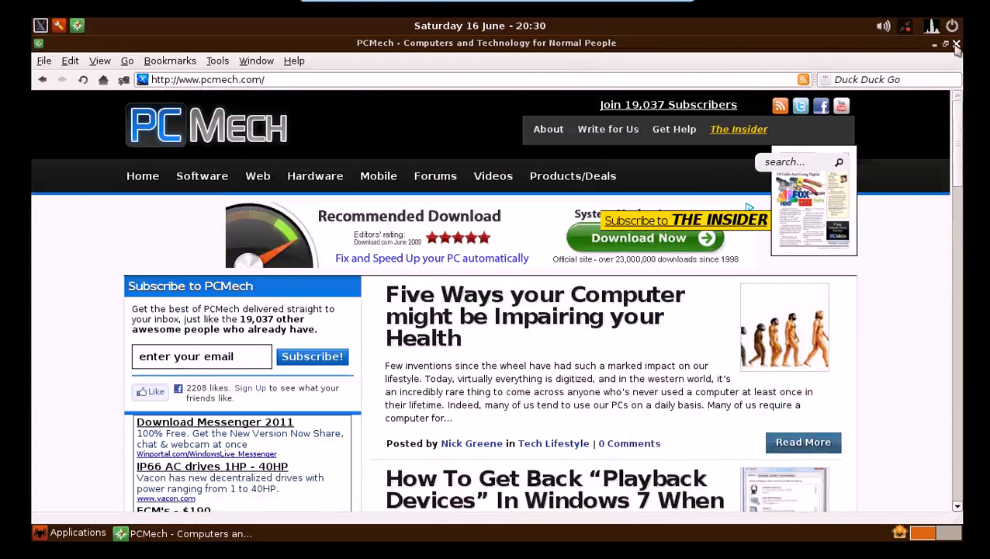
Close Midori, leaving the bare SliTaz desktop.
{"action": "left_click", "coordinate": [956, 43]}
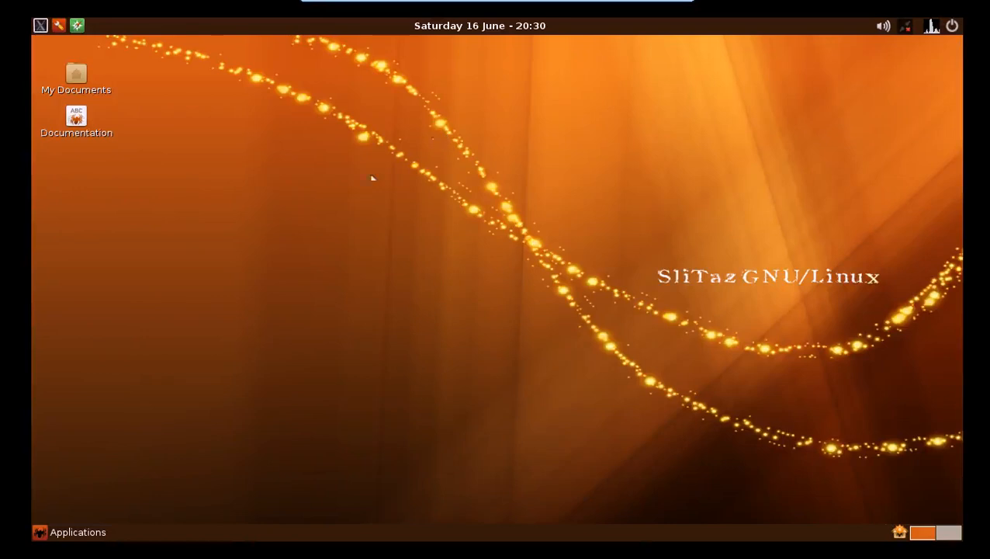
{"action": "mouse_move", "coordinate": [680, 307]}
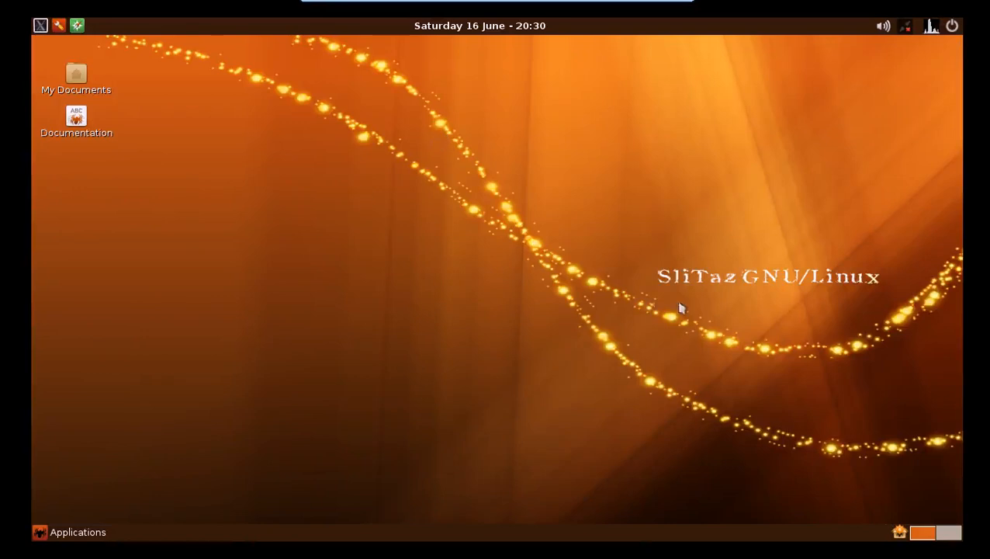
{"action": "mouse_move", "coordinate": [404, 273]}
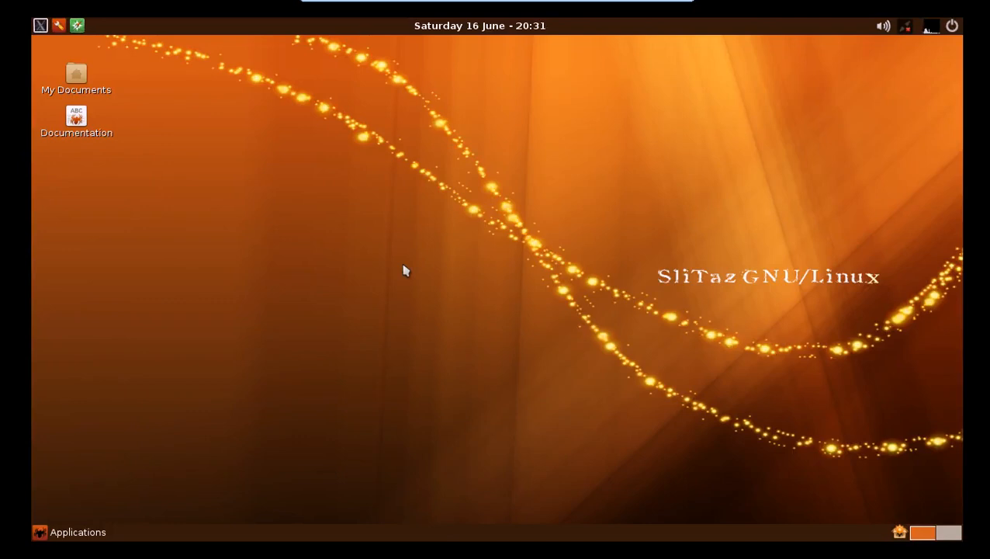
{"action": "mouse_move", "coordinate": [308, 279]}
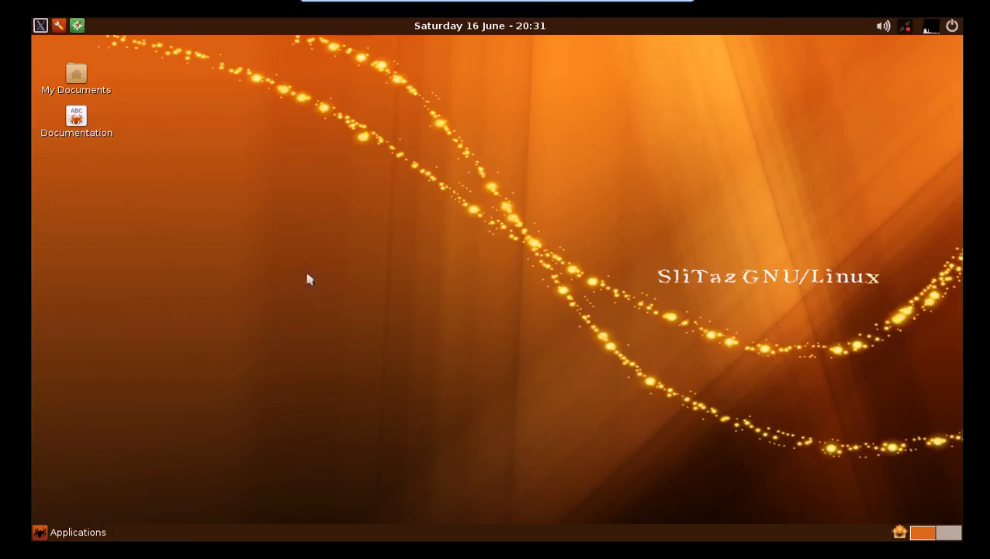
{"action": "mouse_move", "coordinate": [273, 283]}
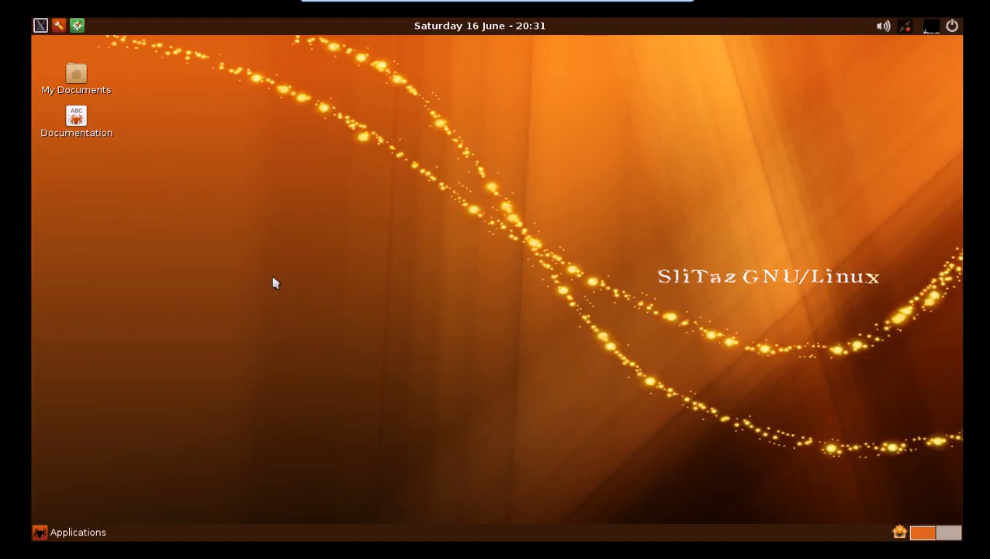
{"action": "mouse_move", "coordinate": [359, 301]}
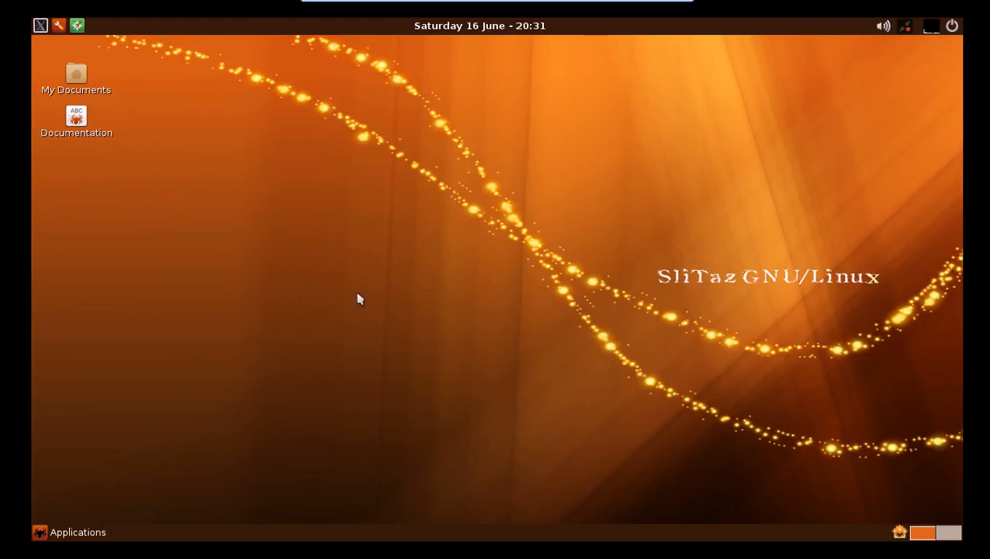
{"action": "mouse_move", "coordinate": [413, 236]}
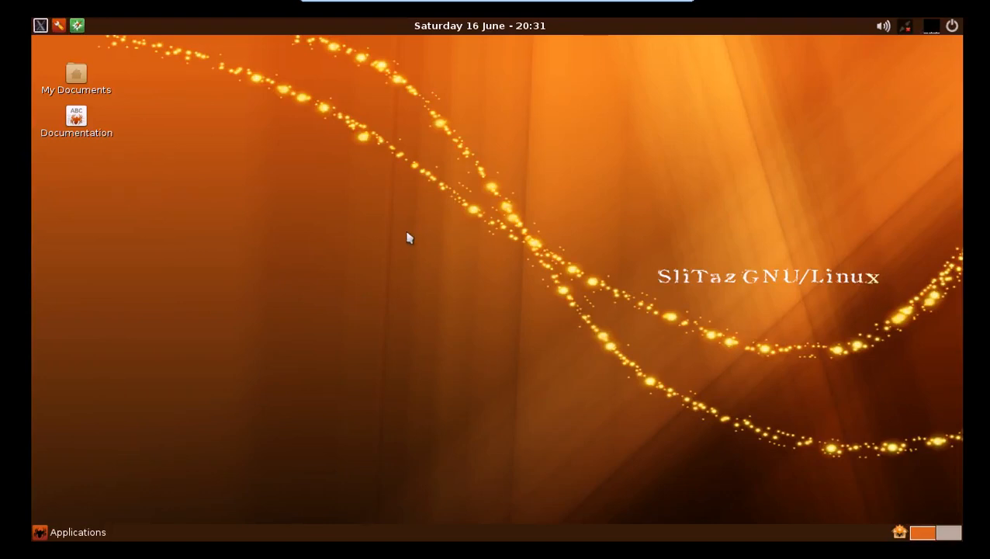
{"action": "mouse_move", "coordinate": [310, 292]}
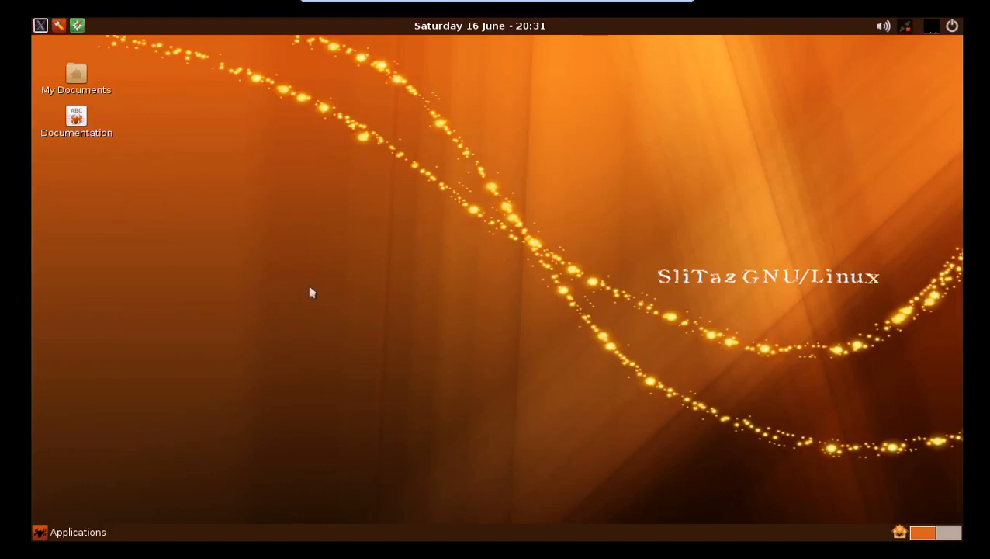